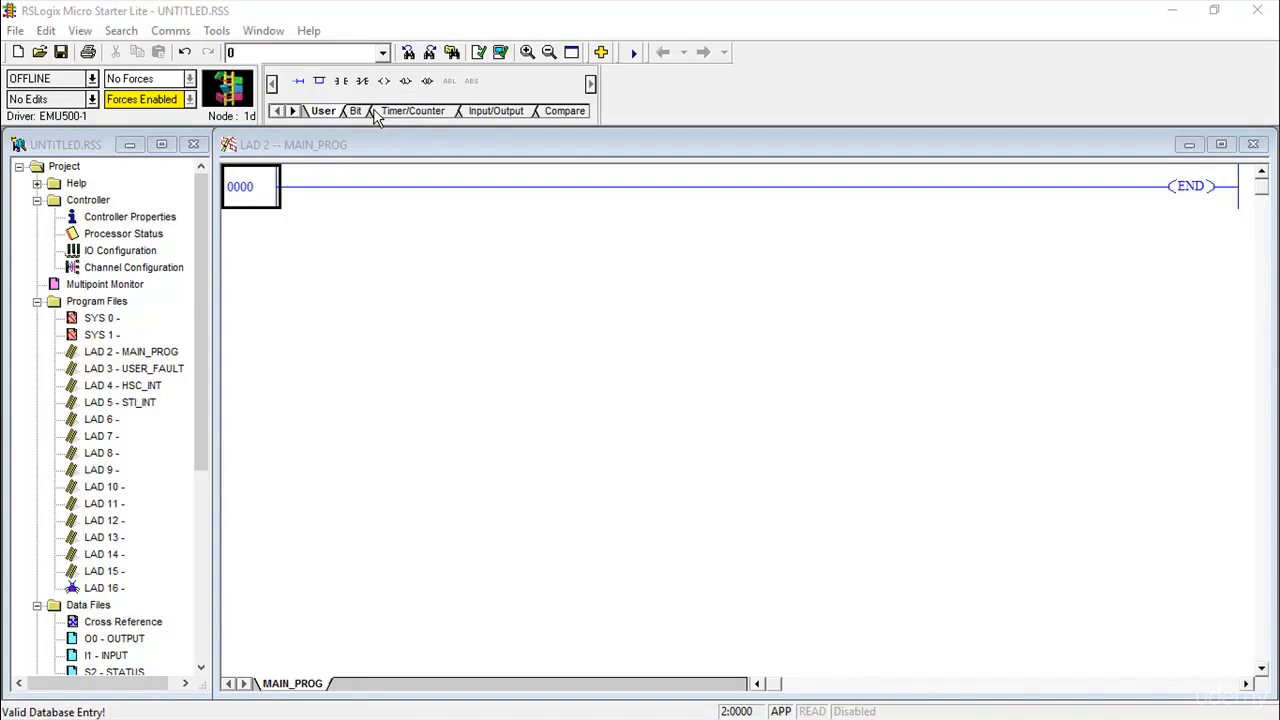
# Step: Insert a new empty rung 0000 above the END rung in MAIN_PROG
pyautogui.click(496, 110)
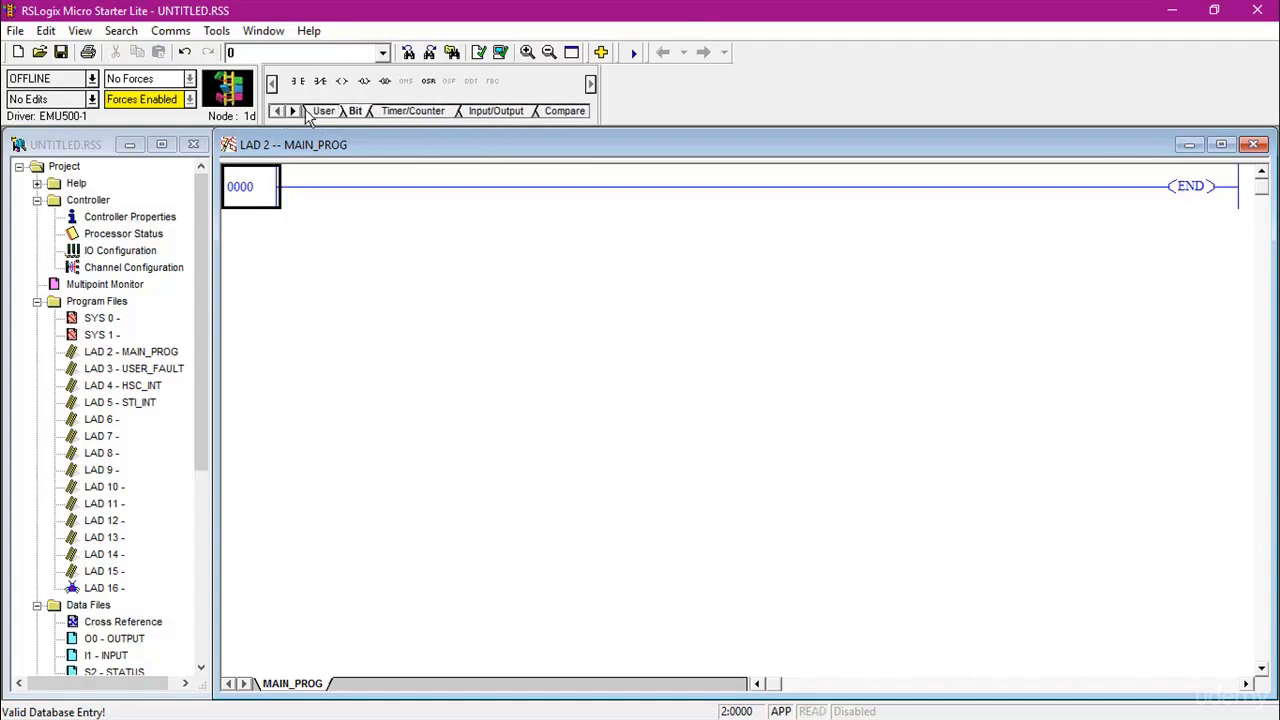
pyautogui.moveTo(341, 81)
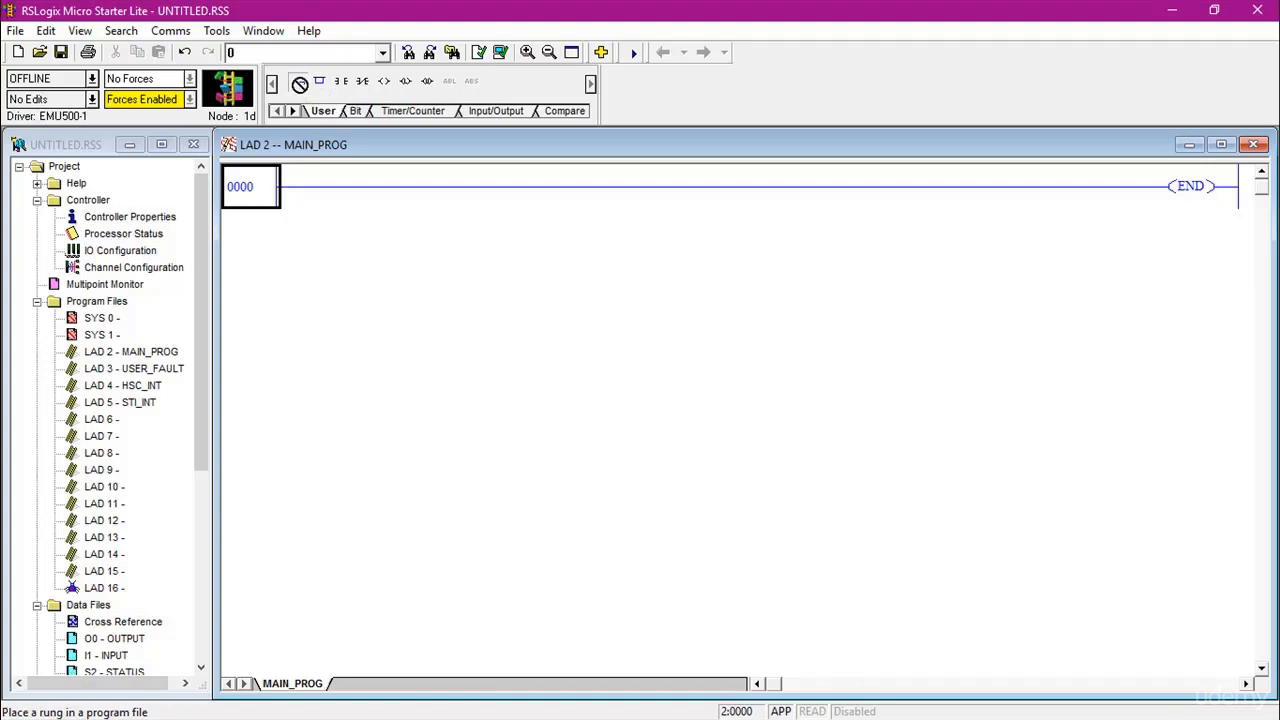
pyautogui.moveTo(300, 90)
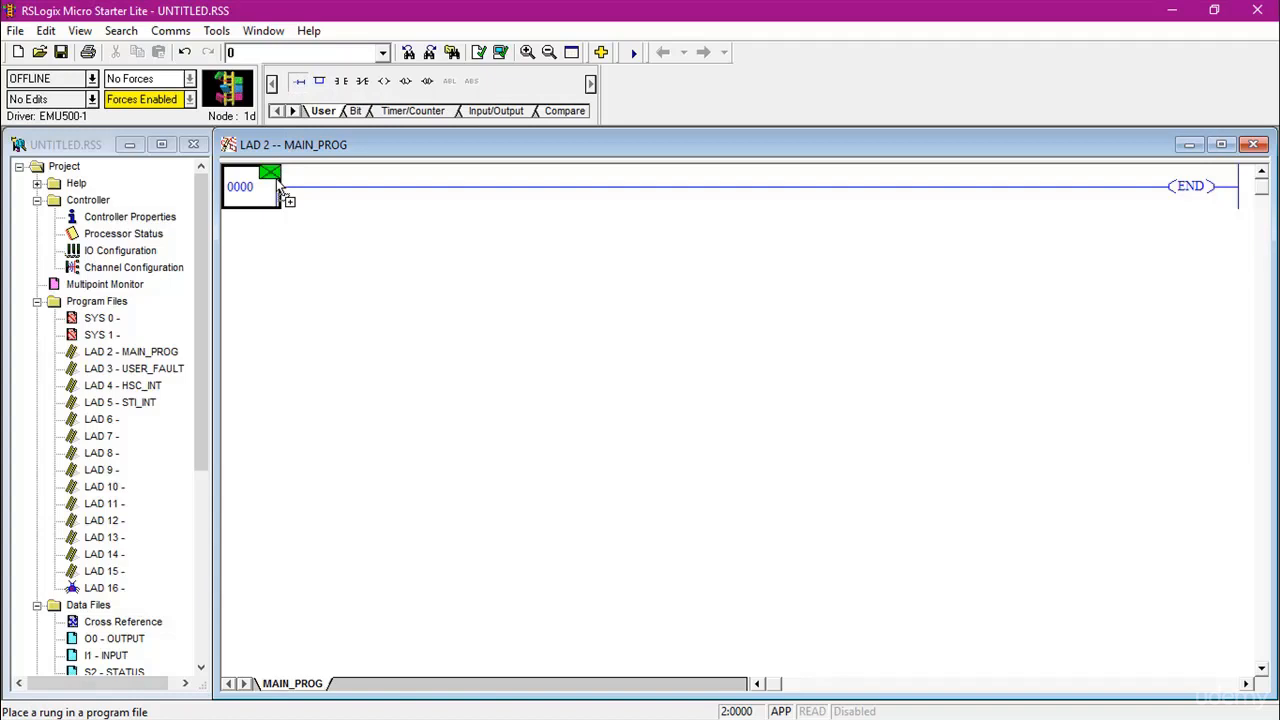
pyautogui.click(240, 186)
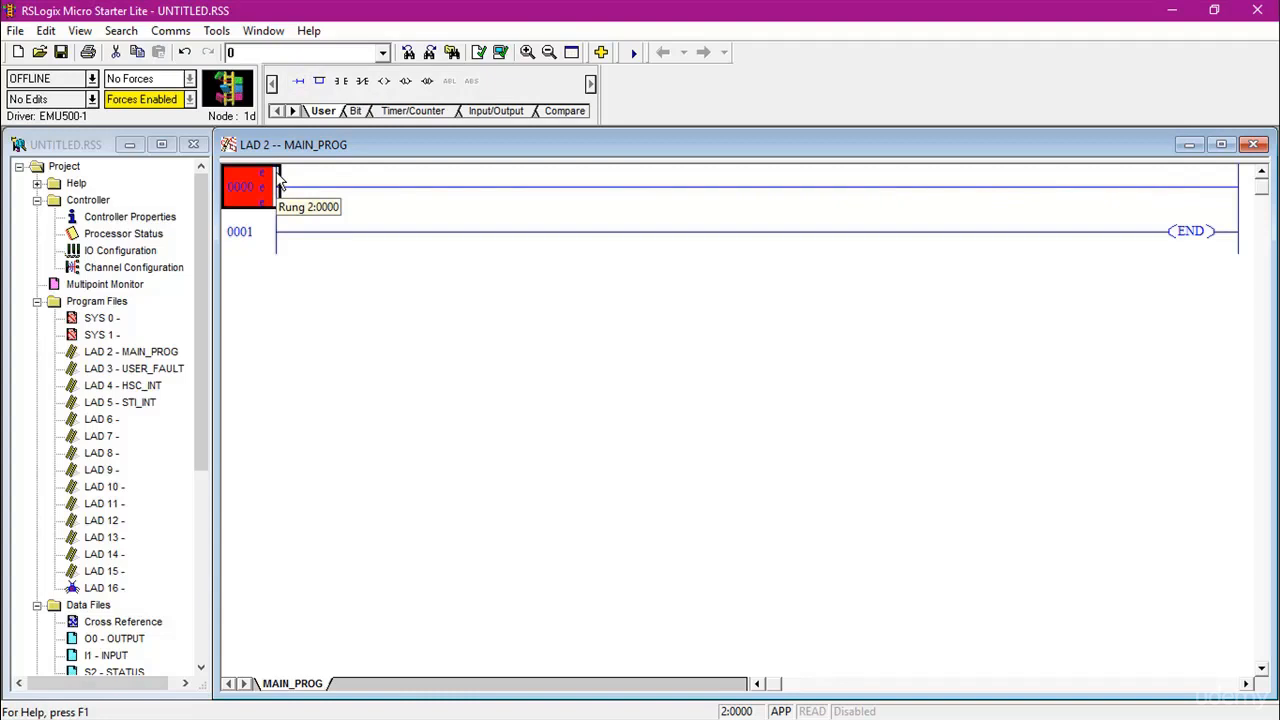
pyautogui.moveTo(311, 178)
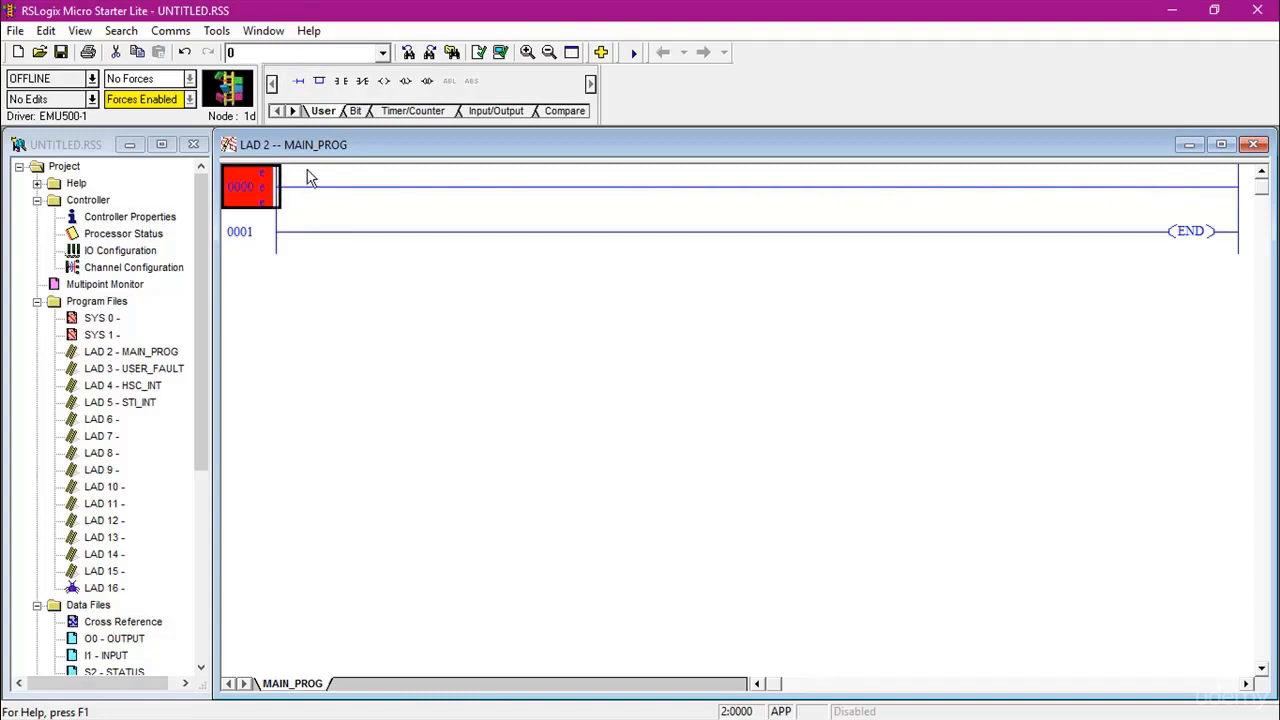
pyautogui.moveTo(343, 81)
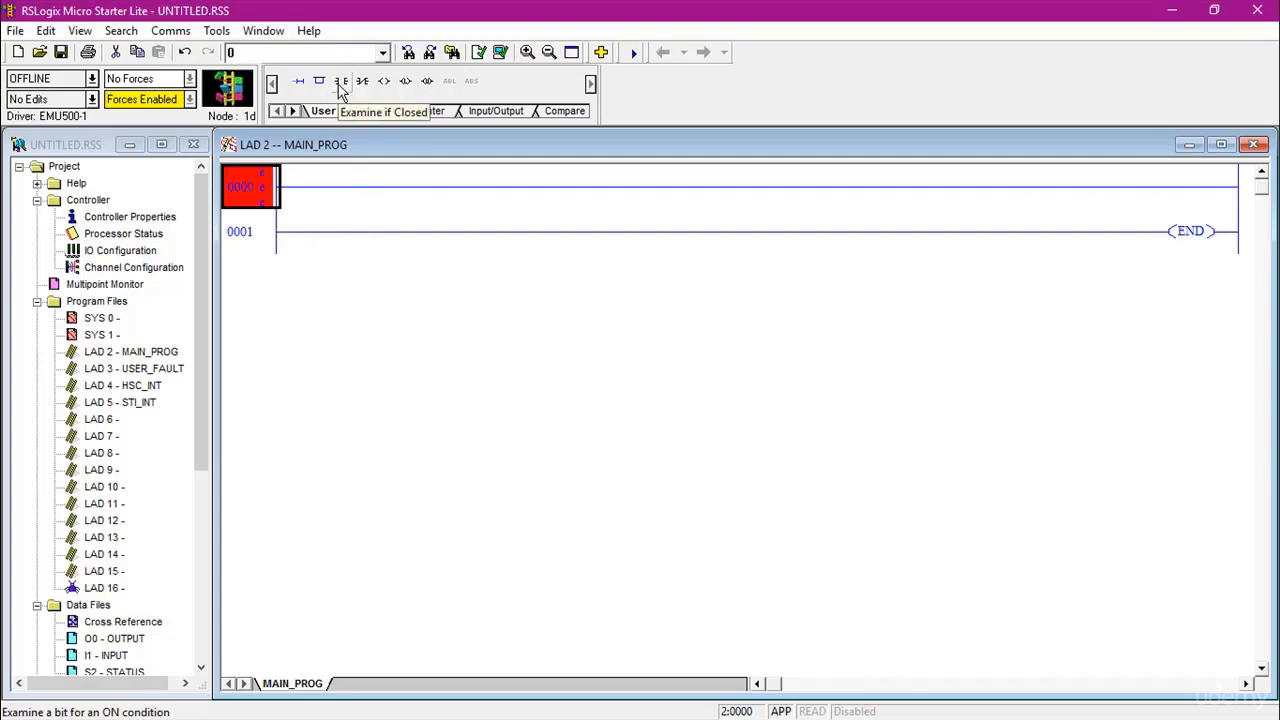
# Step: Add an examine-if-closed contact addressed I:0/0 to rung 0000 and open its description editor
pyautogui.click(362, 81)
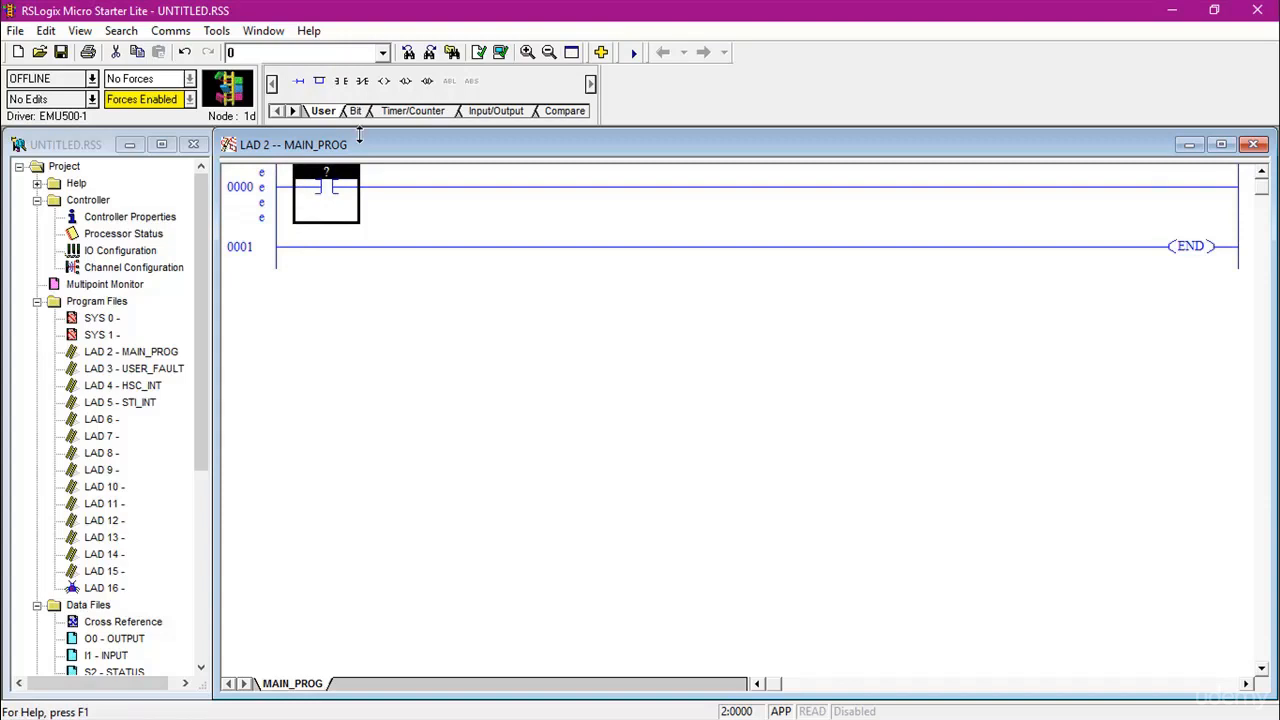
pyautogui.moveTo(313, 228)
pyautogui.write('I')
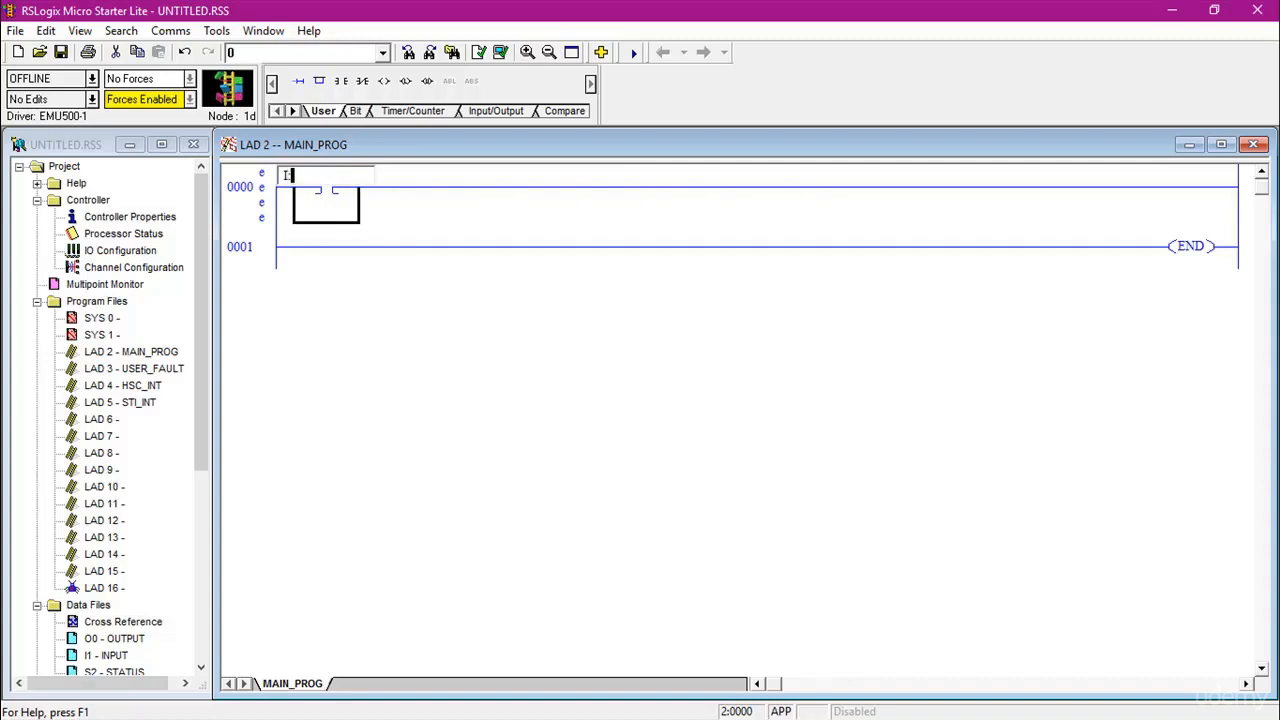
pyautogui.write('0.0')
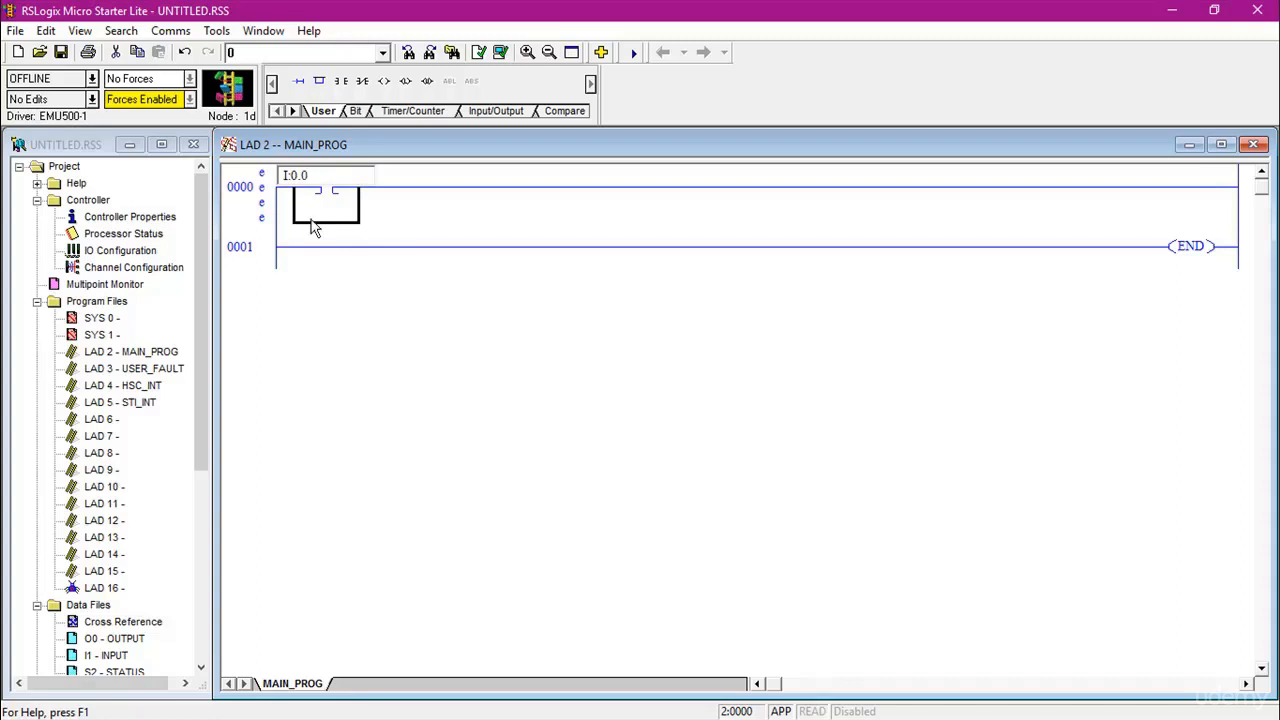
pyautogui.write('/0')
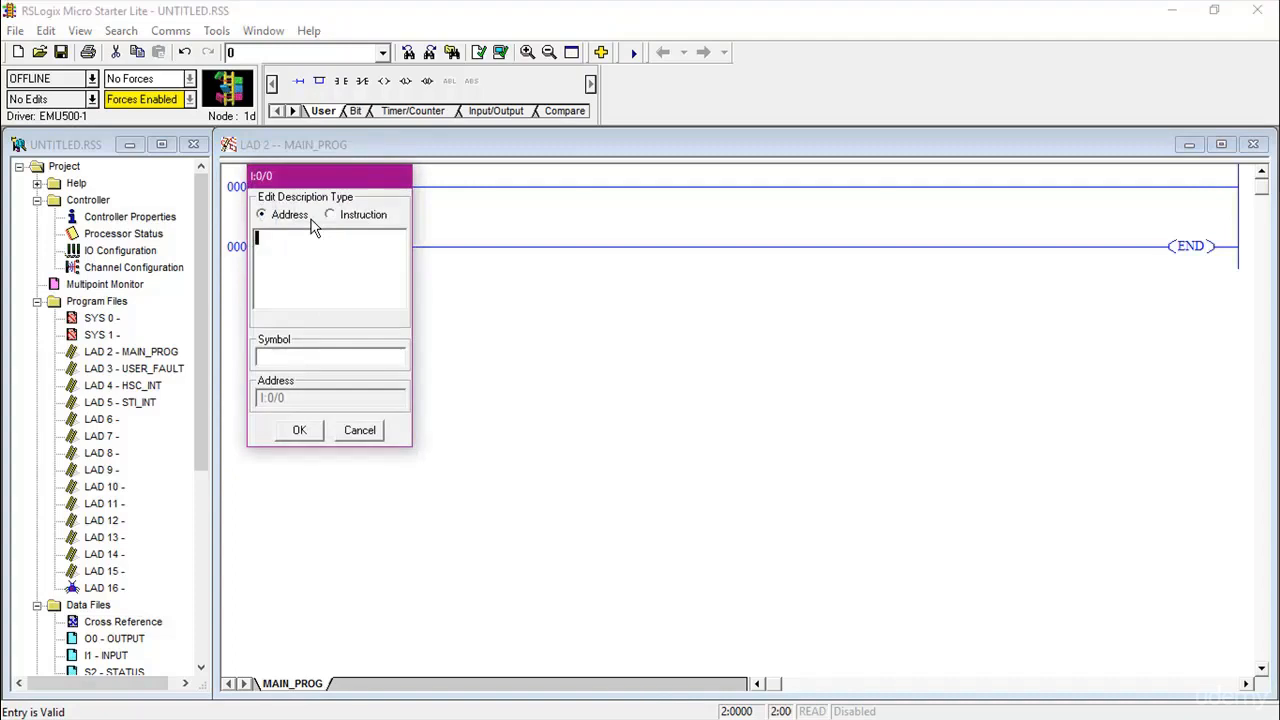
# Step: Describe the I:0/0 contact as 'start button', correcting typos, and confirm with OK
pyautogui.write('Start')
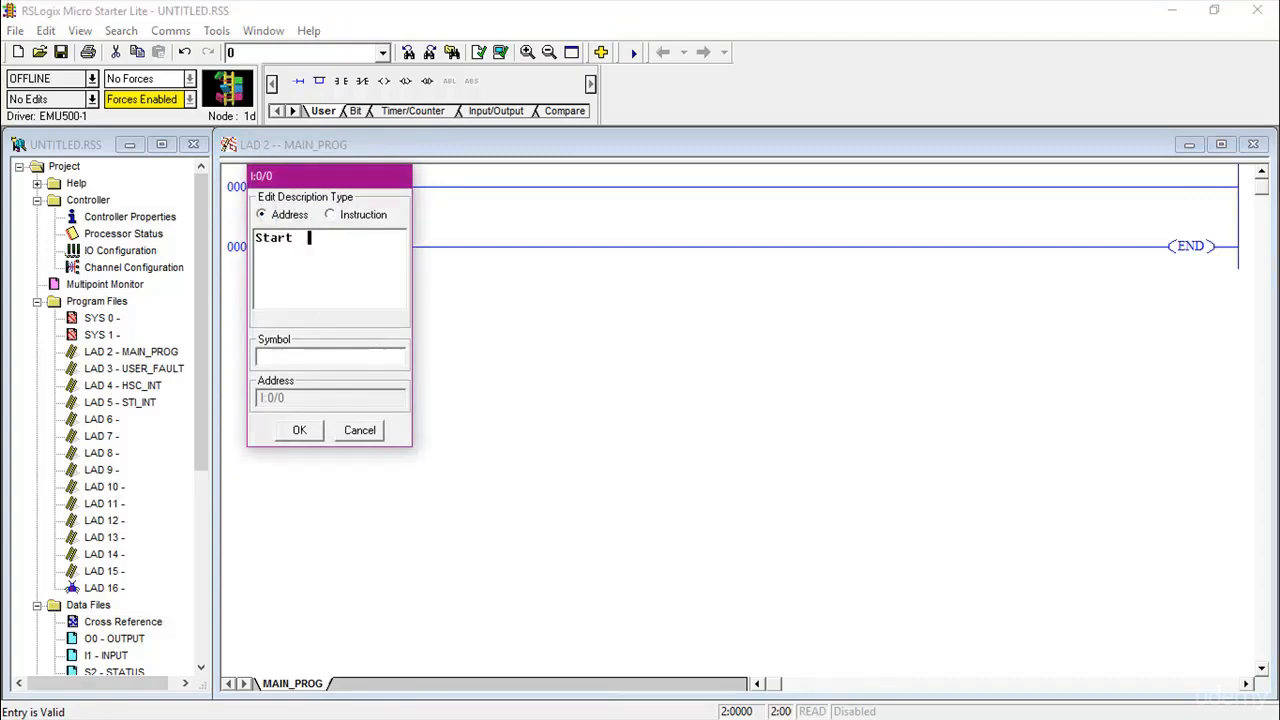
pyautogui.write('but')
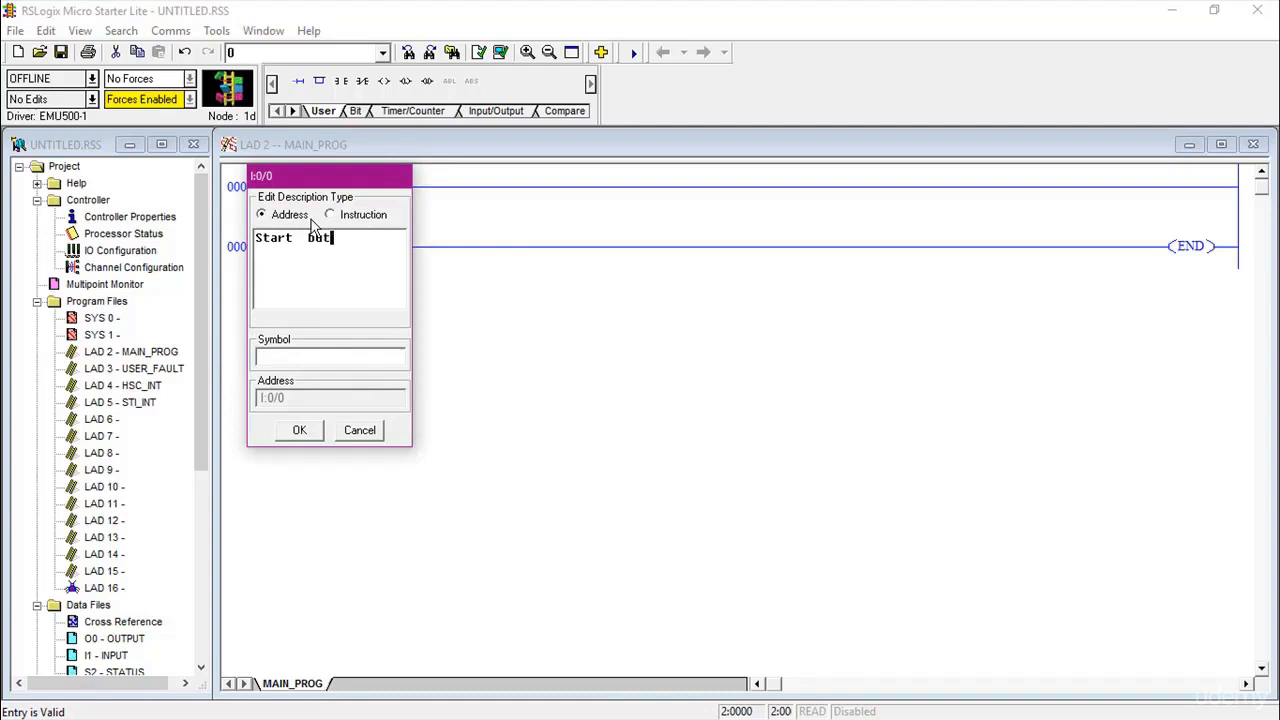
pyautogui.write('to')
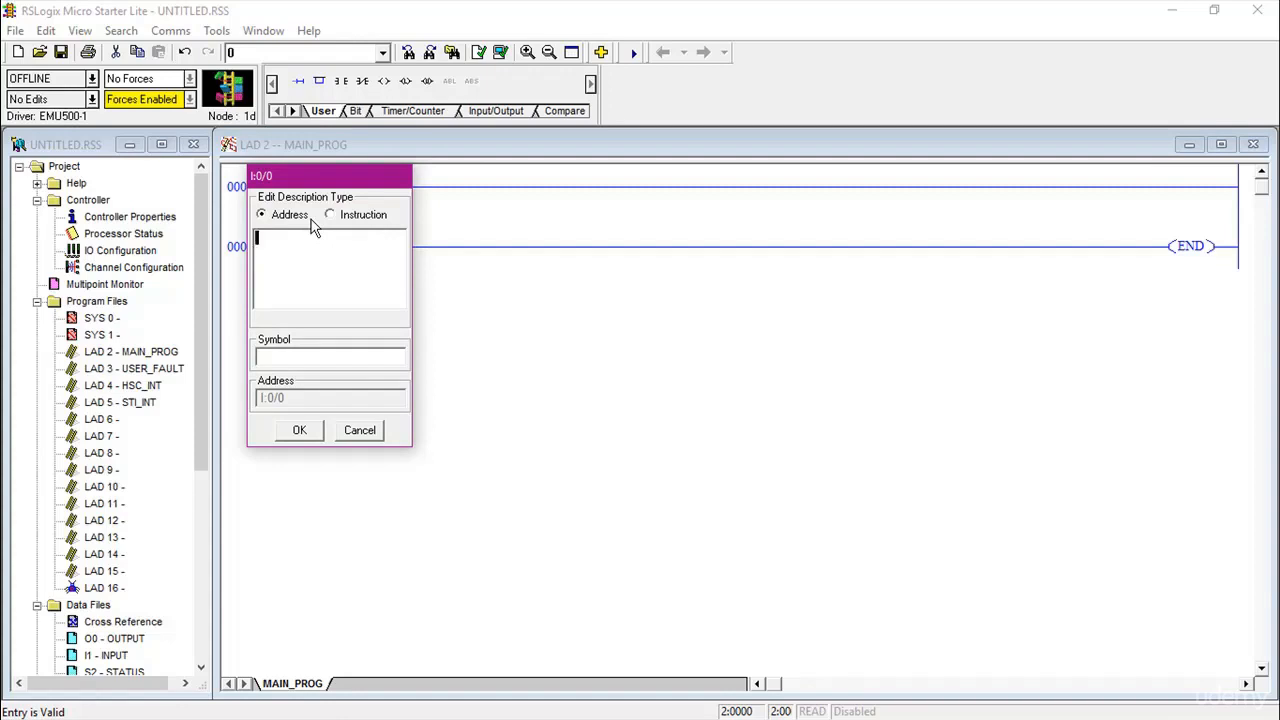
pyautogui.write('stop')
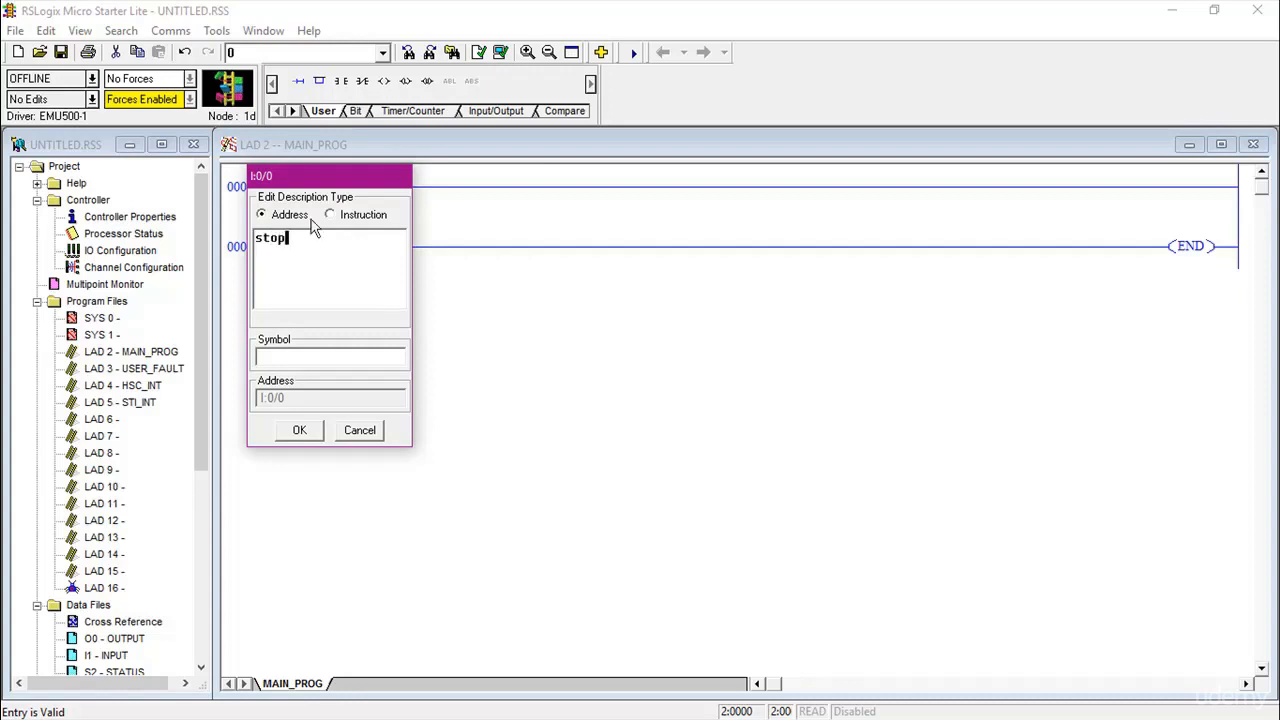
pyautogui.write('button')
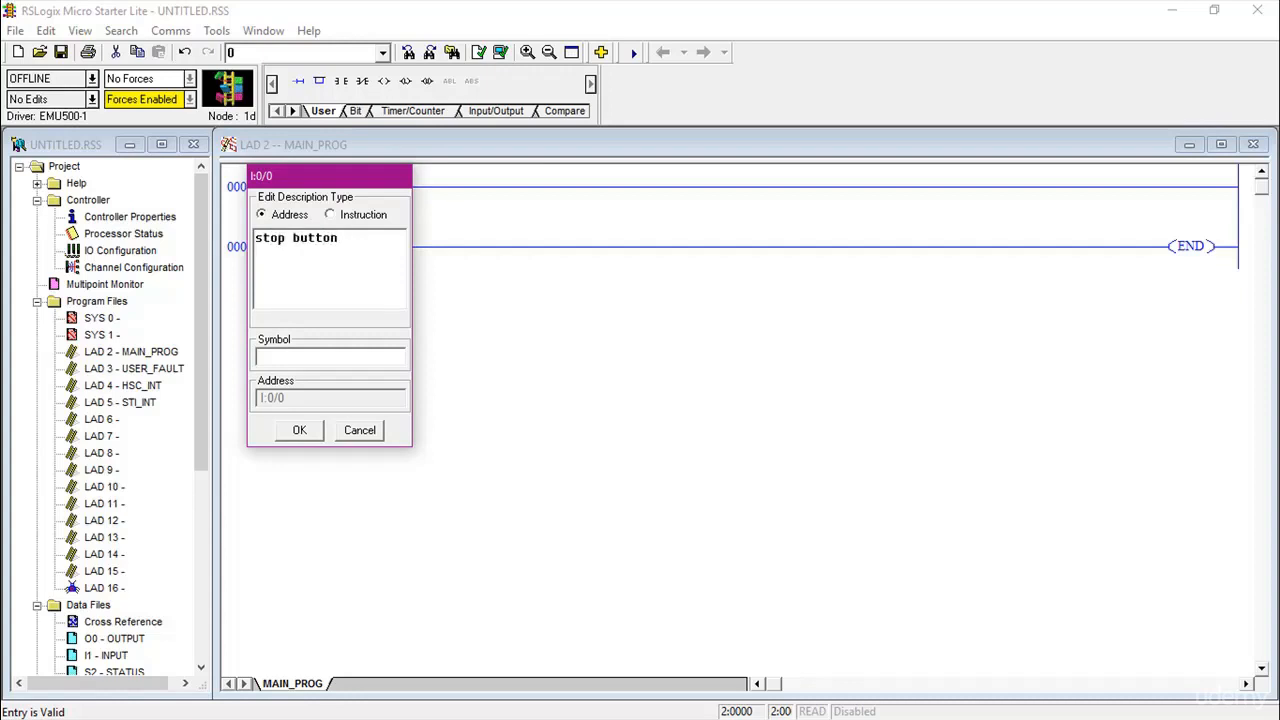
pyautogui.click(298, 430)
pyautogui.write('st')
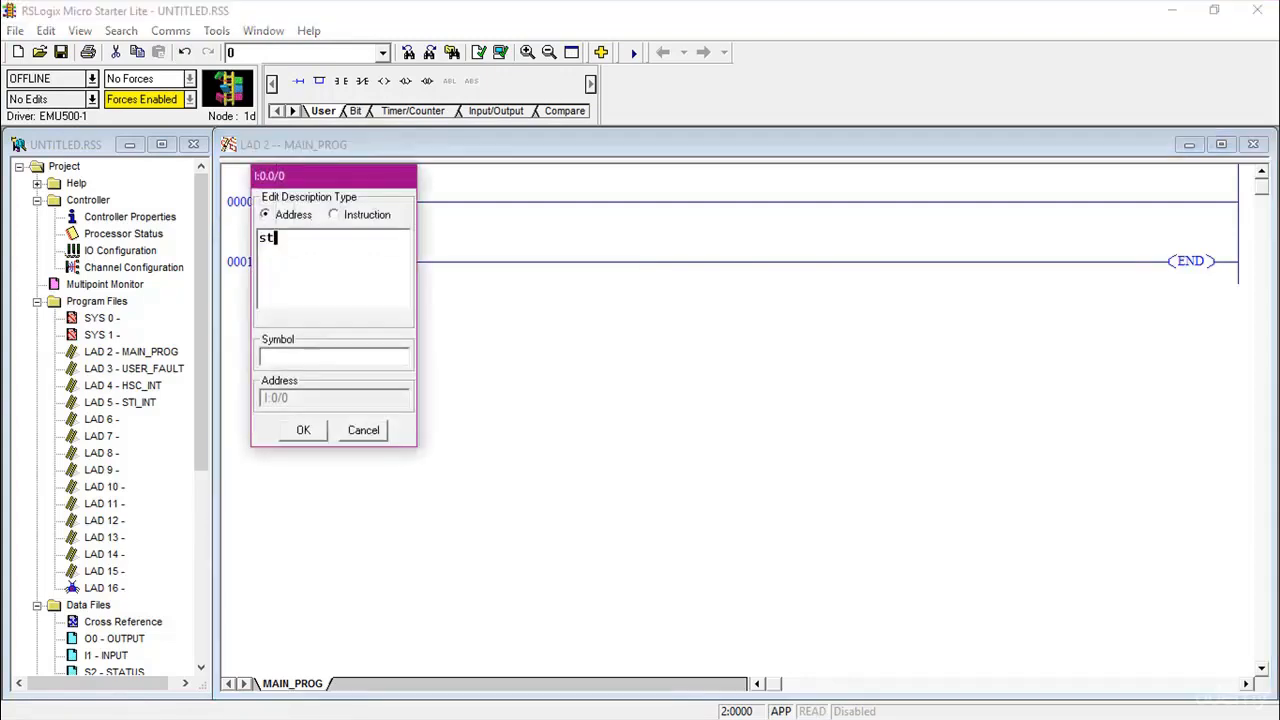
pyautogui.write('art butt')
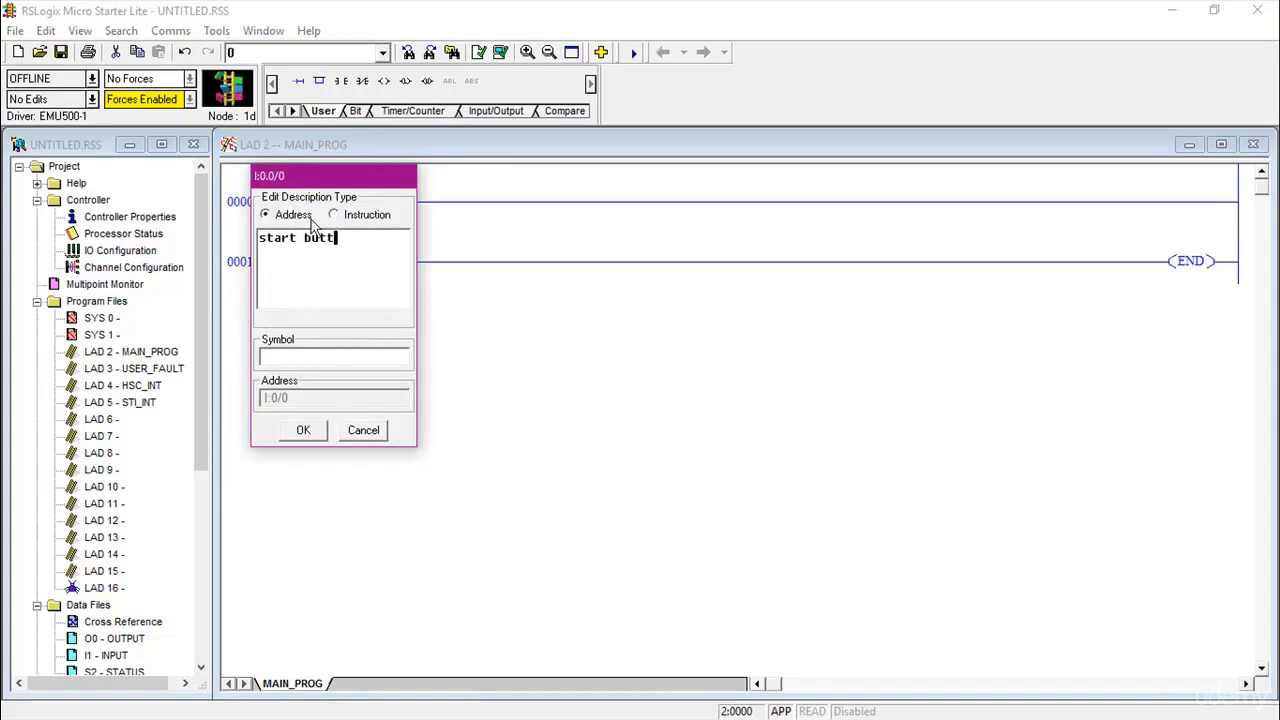
pyautogui.press('backspace')
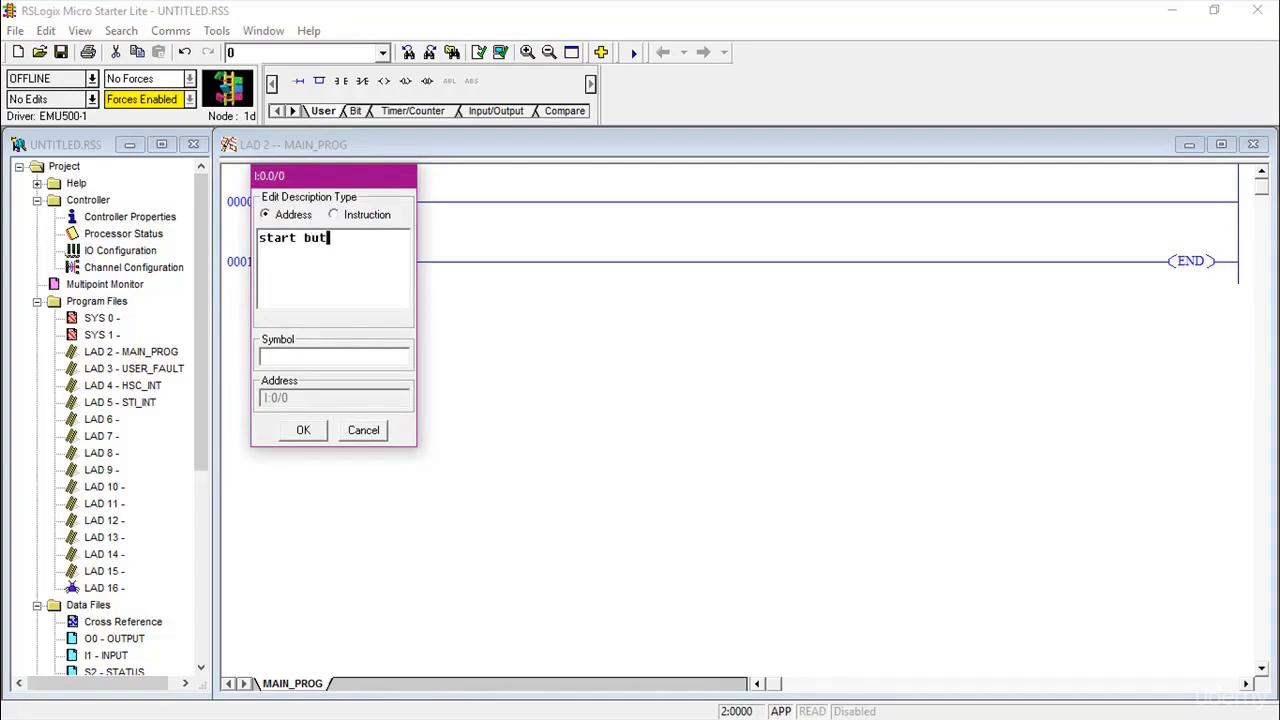
pyautogui.write('ton')
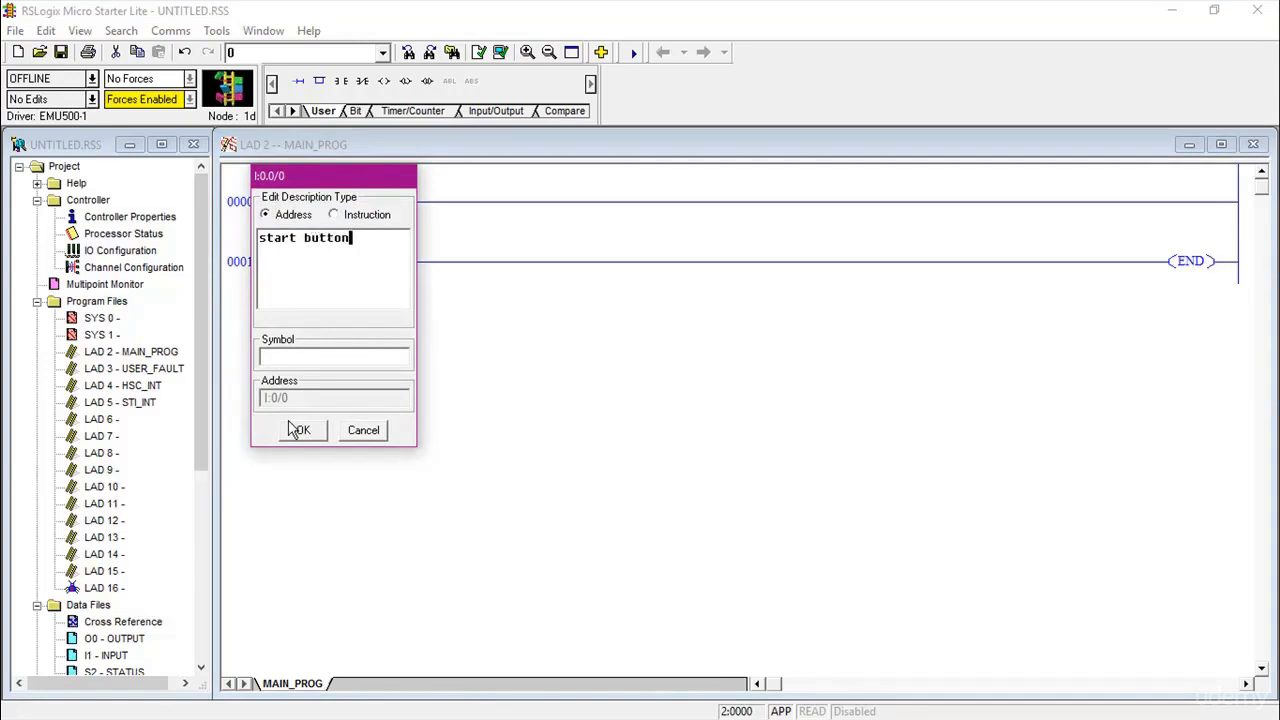
pyautogui.click(300, 430)
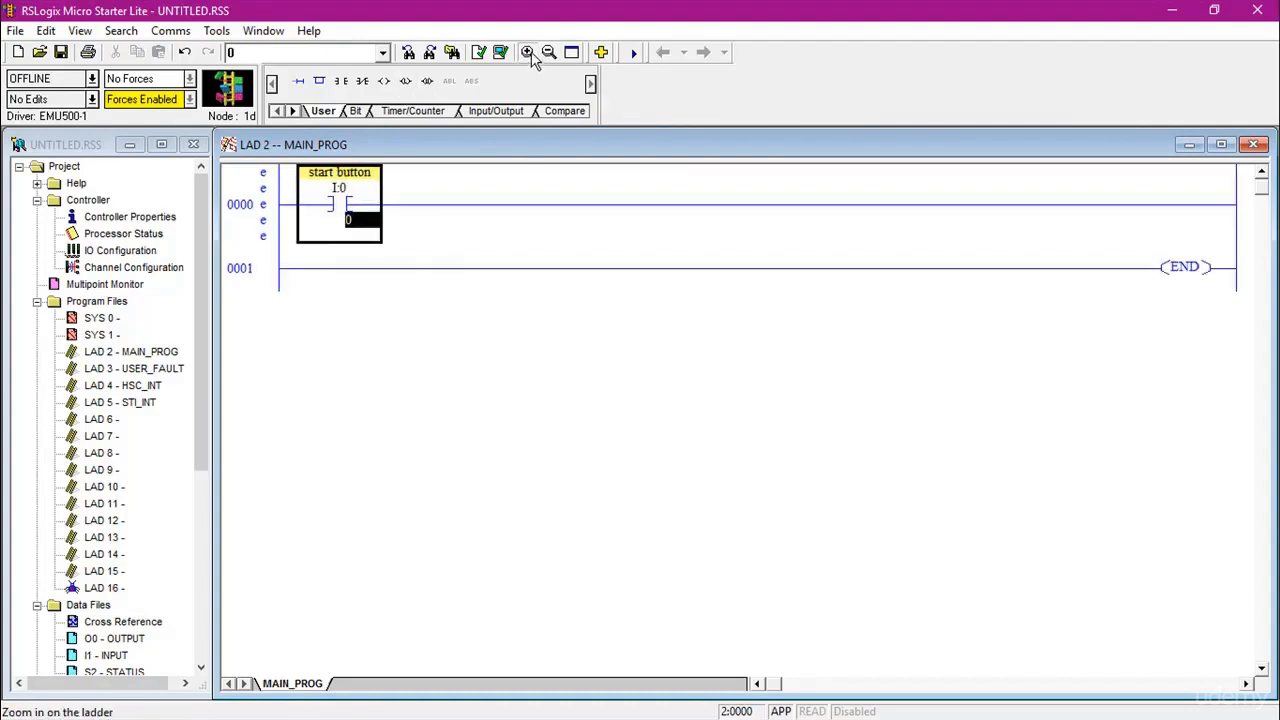
# Step: Zoom in and add an output coil addressed O:0/0 ending rung 0000, opening its description
pyautogui.click(528, 52)
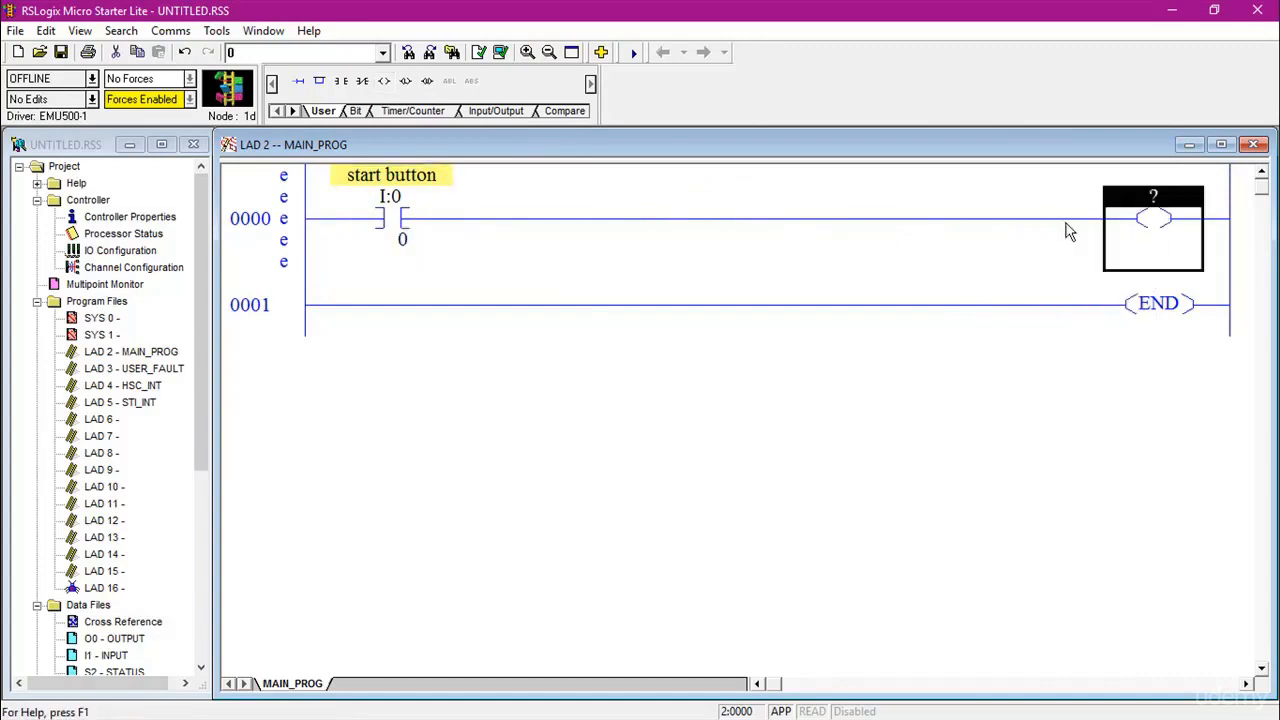
pyautogui.click(391, 218)
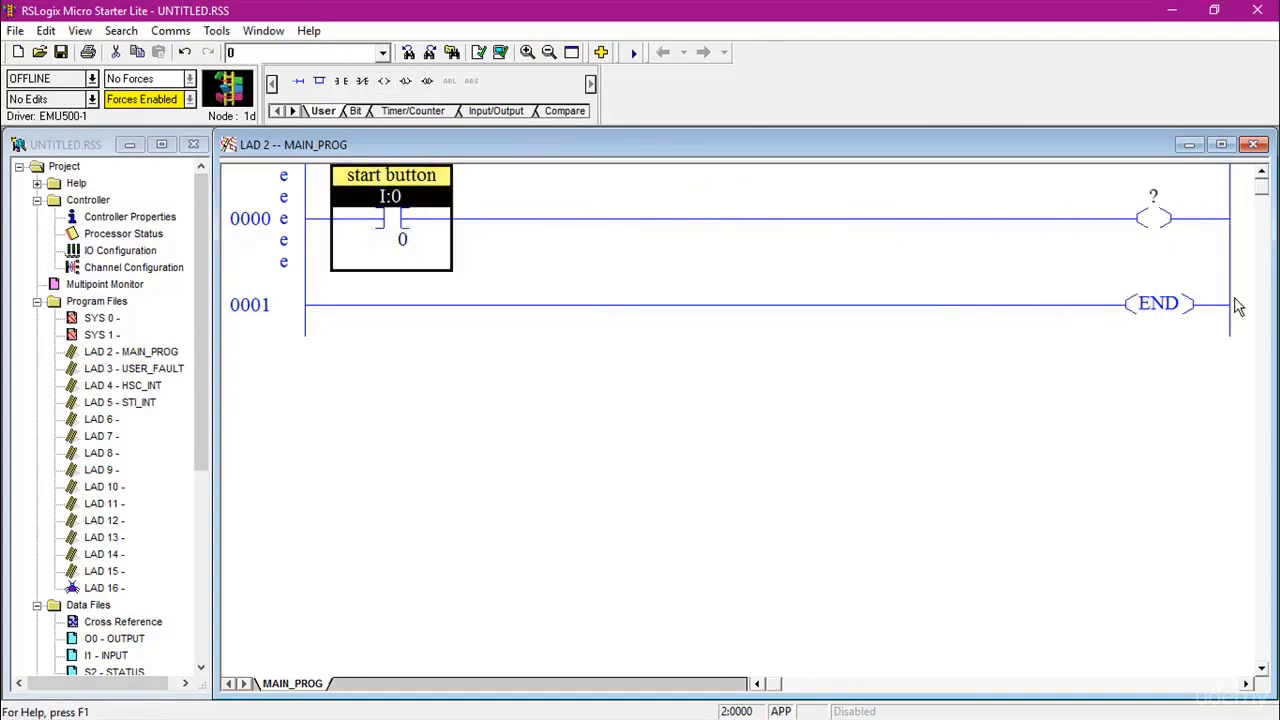
pyautogui.click(1153, 218)
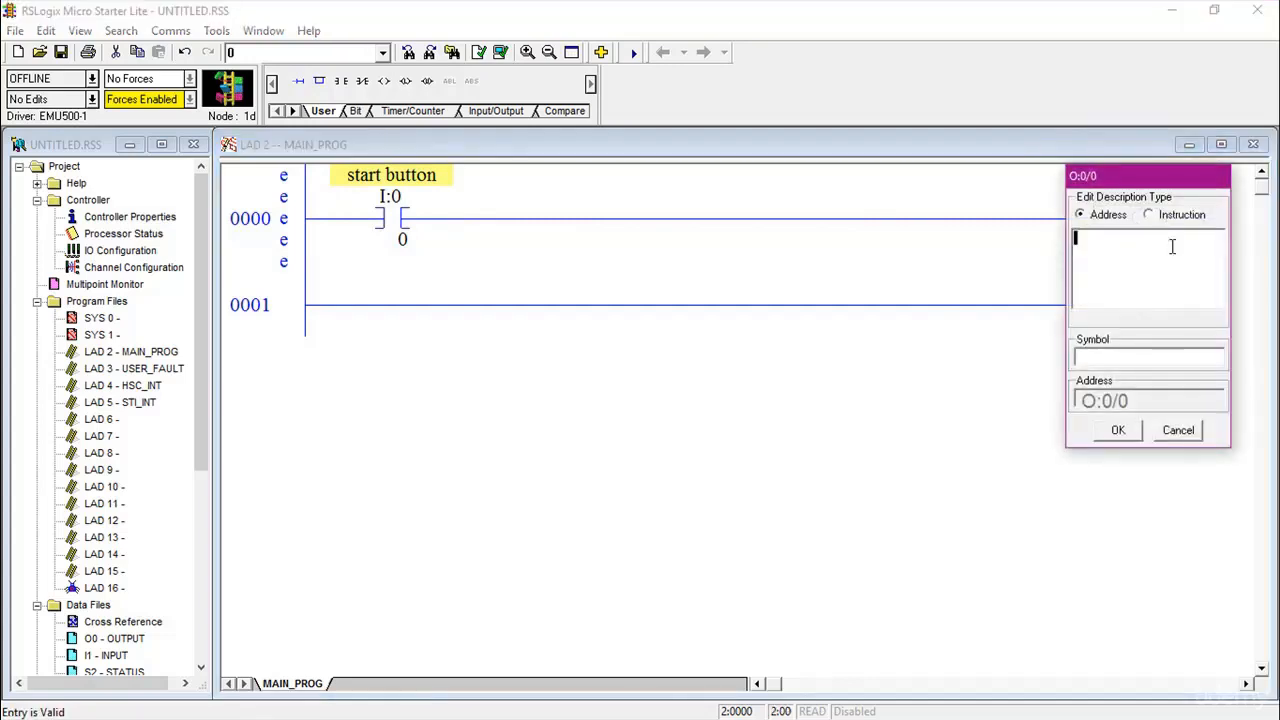
# Step: Label the O:0/0 output coil 'motor' and confirm
pyautogui.write('motor')
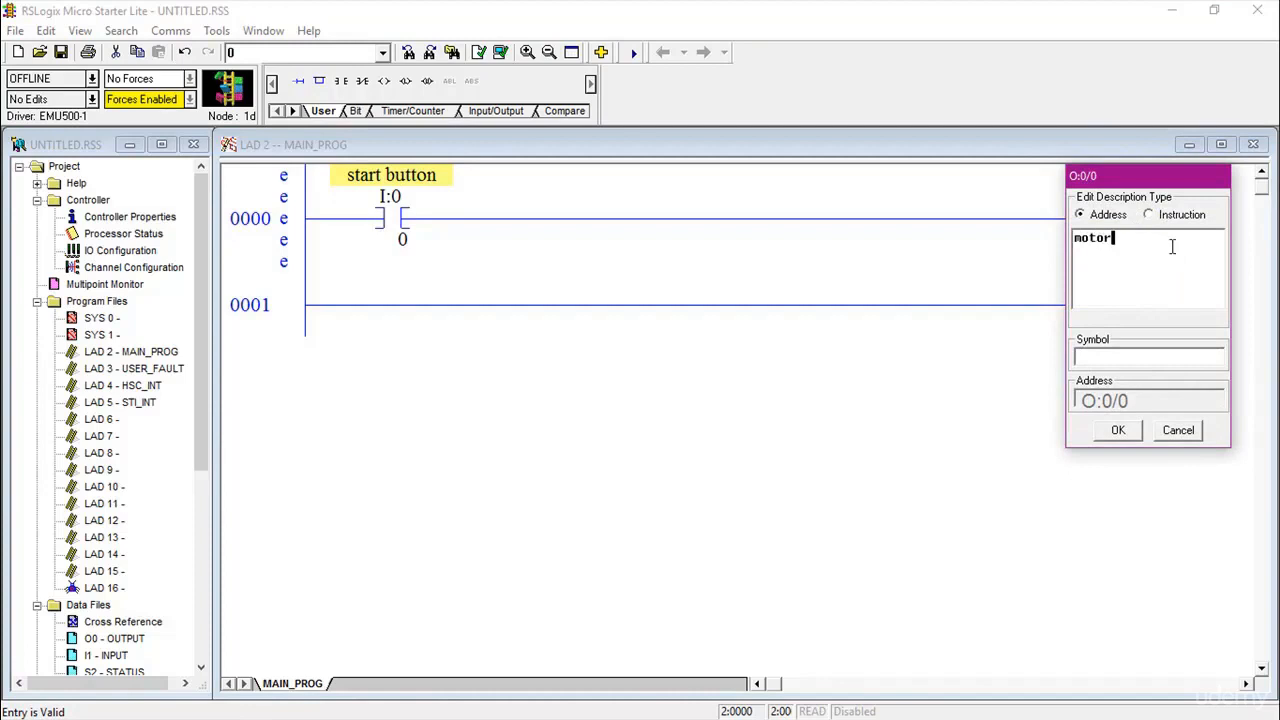
pyautogui.moveTo(1173, 342)
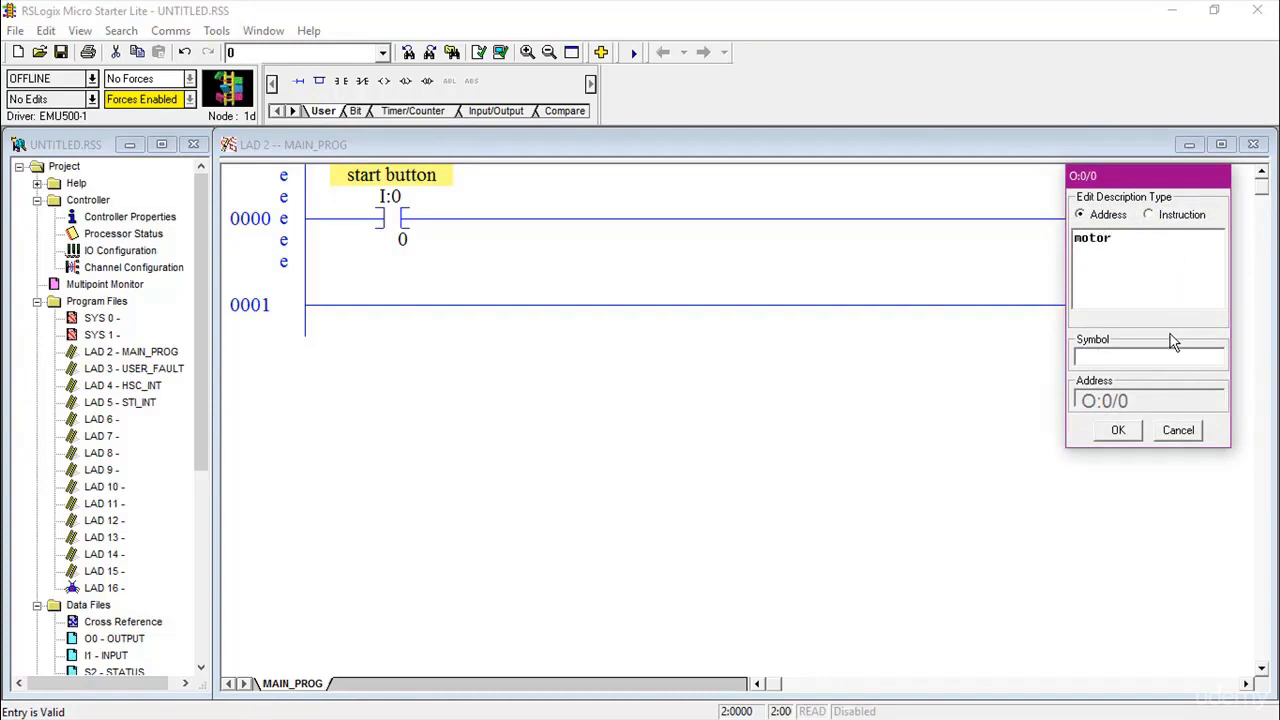
pyautogui.click(1117, 430)
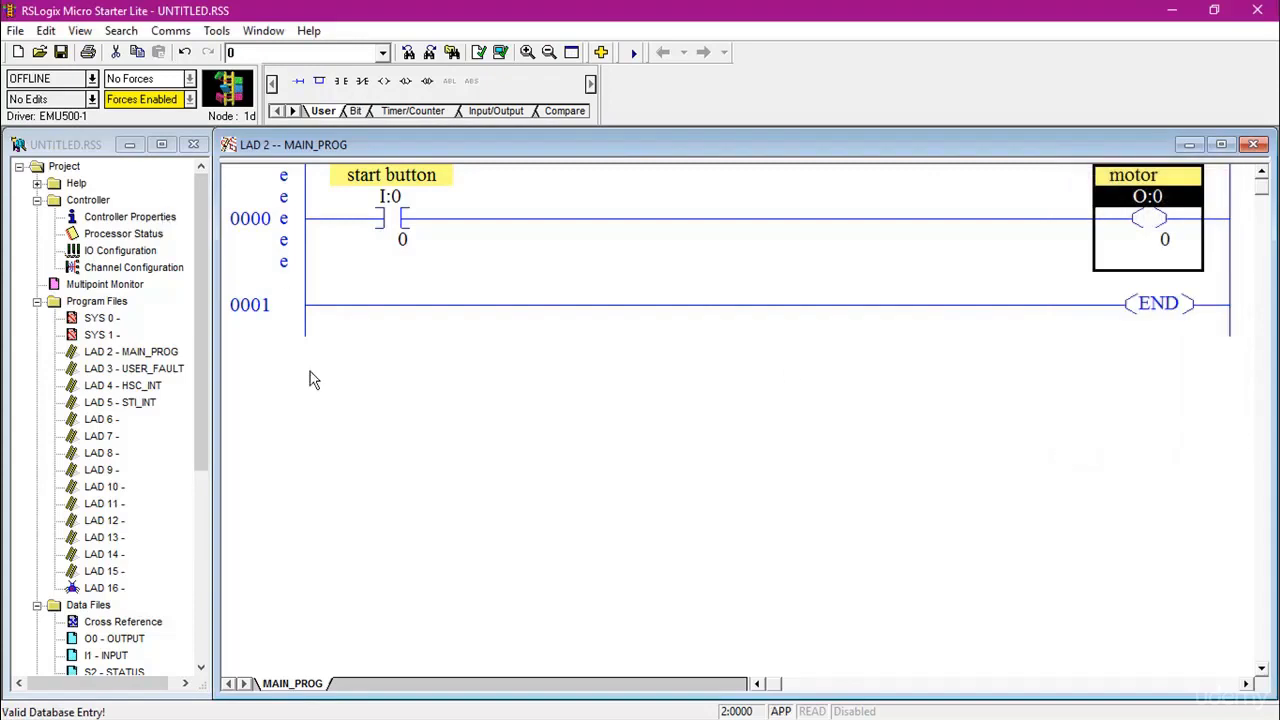
pyautogui.moveTo(420, 332)
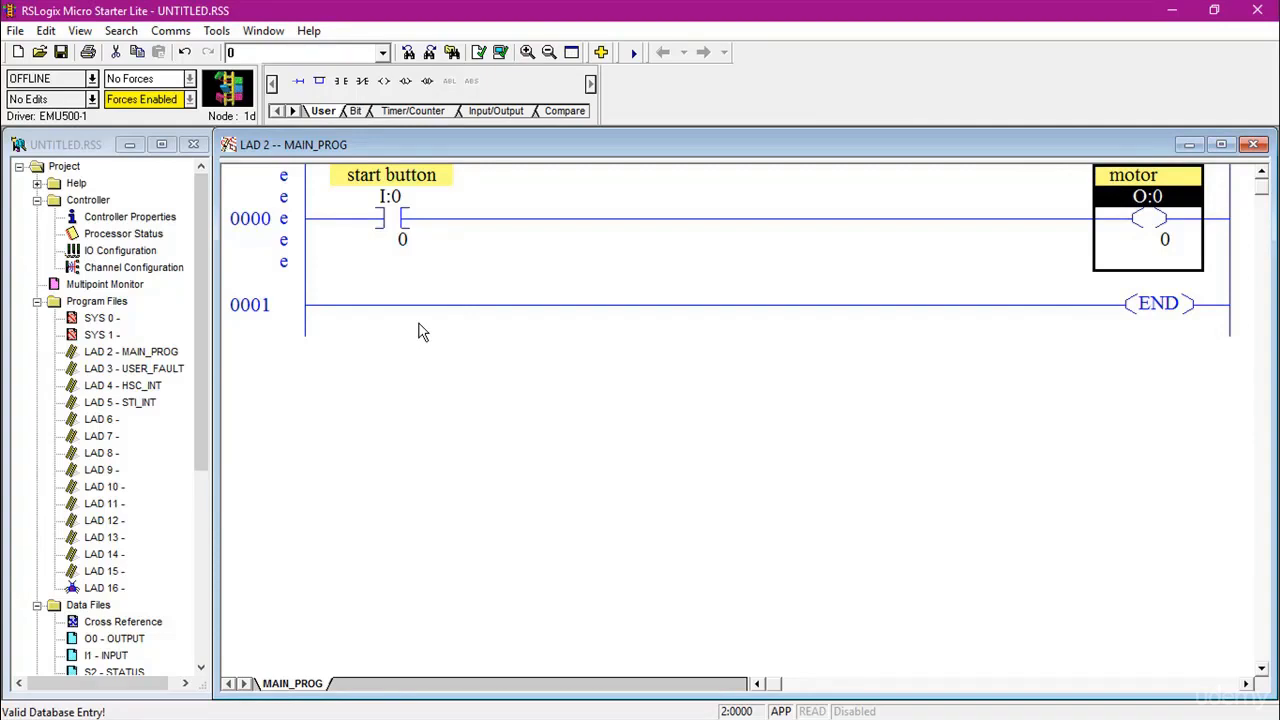
pyautogui.moveTo(140, 225)
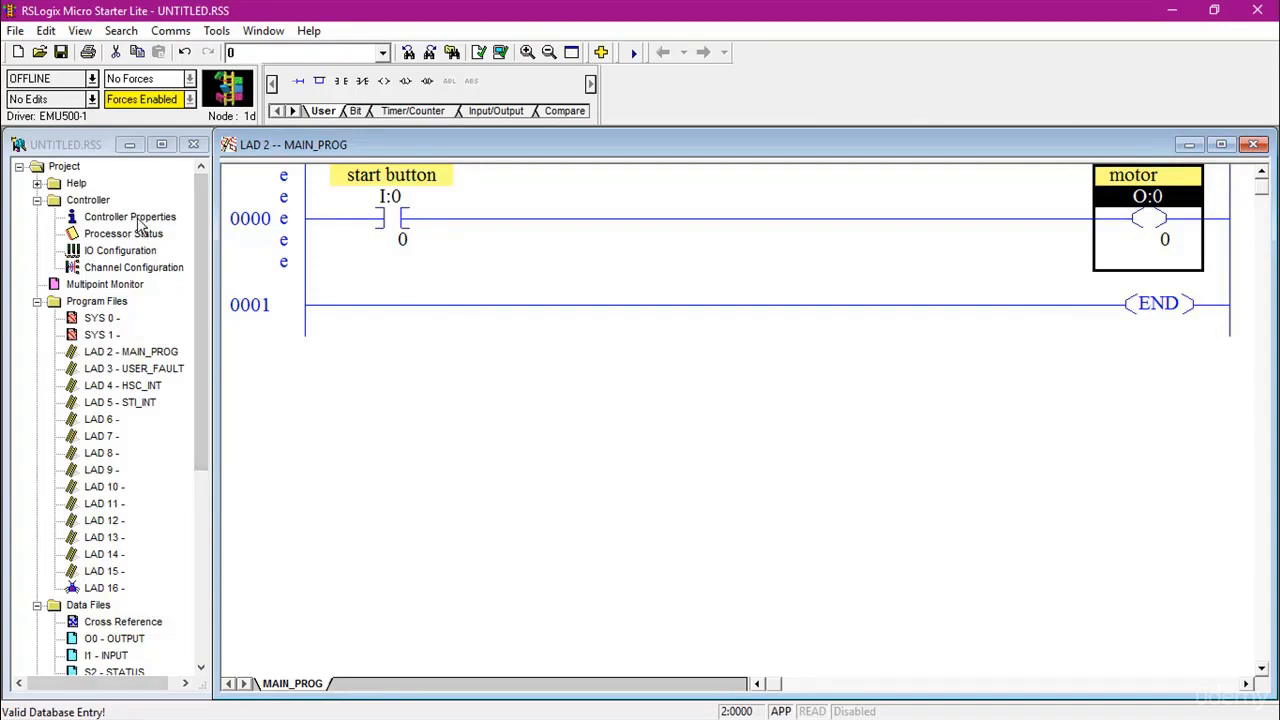
# Step: Set the controller communications driver to EMU500-1 in Controller Properties
pyautogui.doubleClick(129, 217)
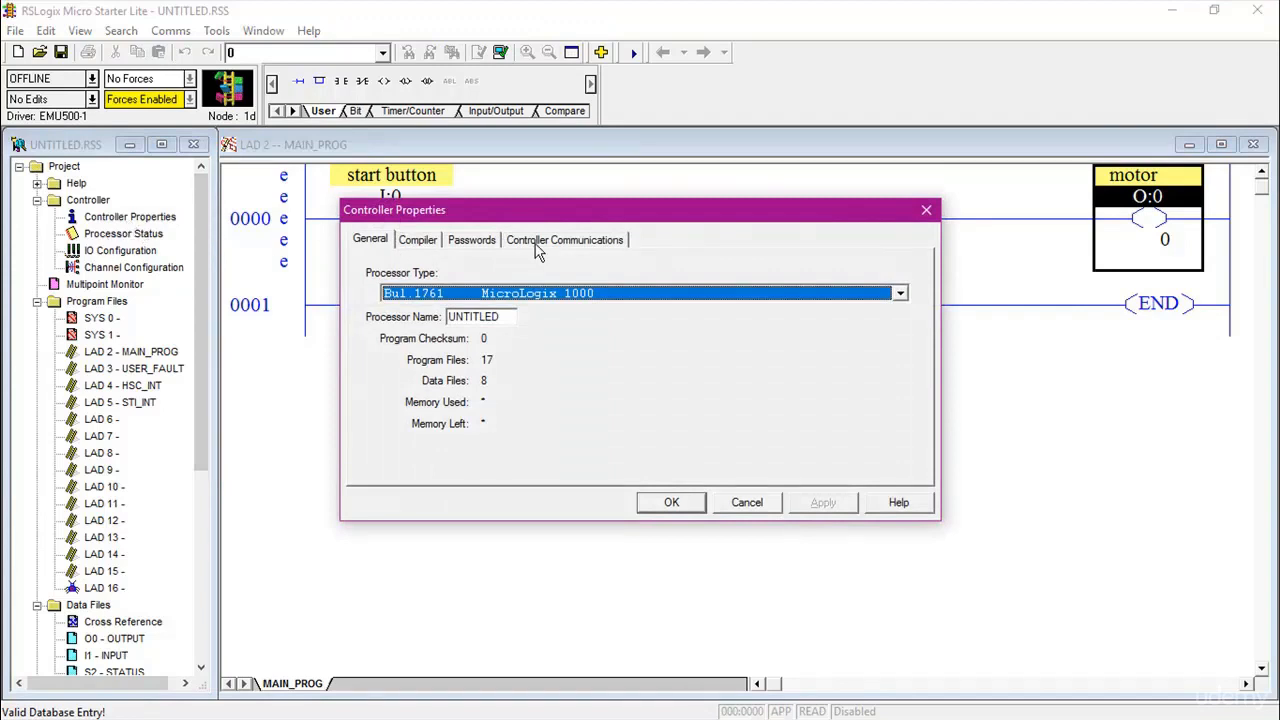
pyautogui.click(564, 239)
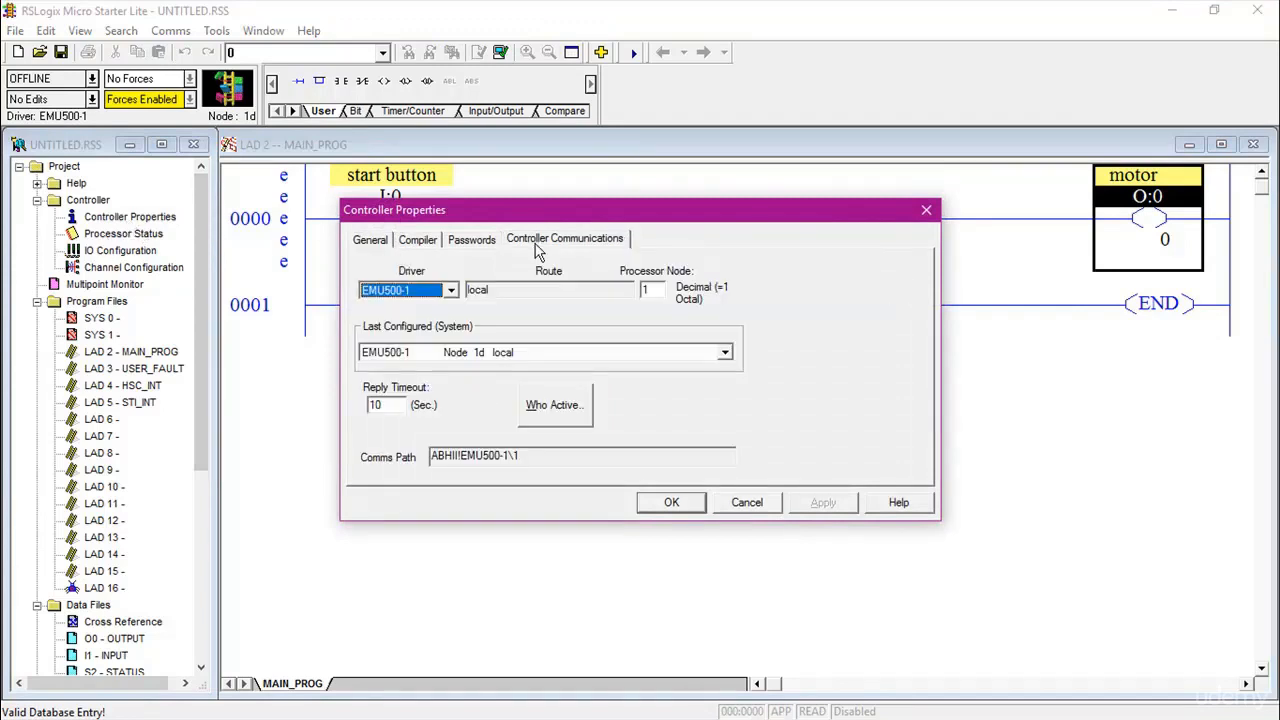
pyautogui.click(450, 290)
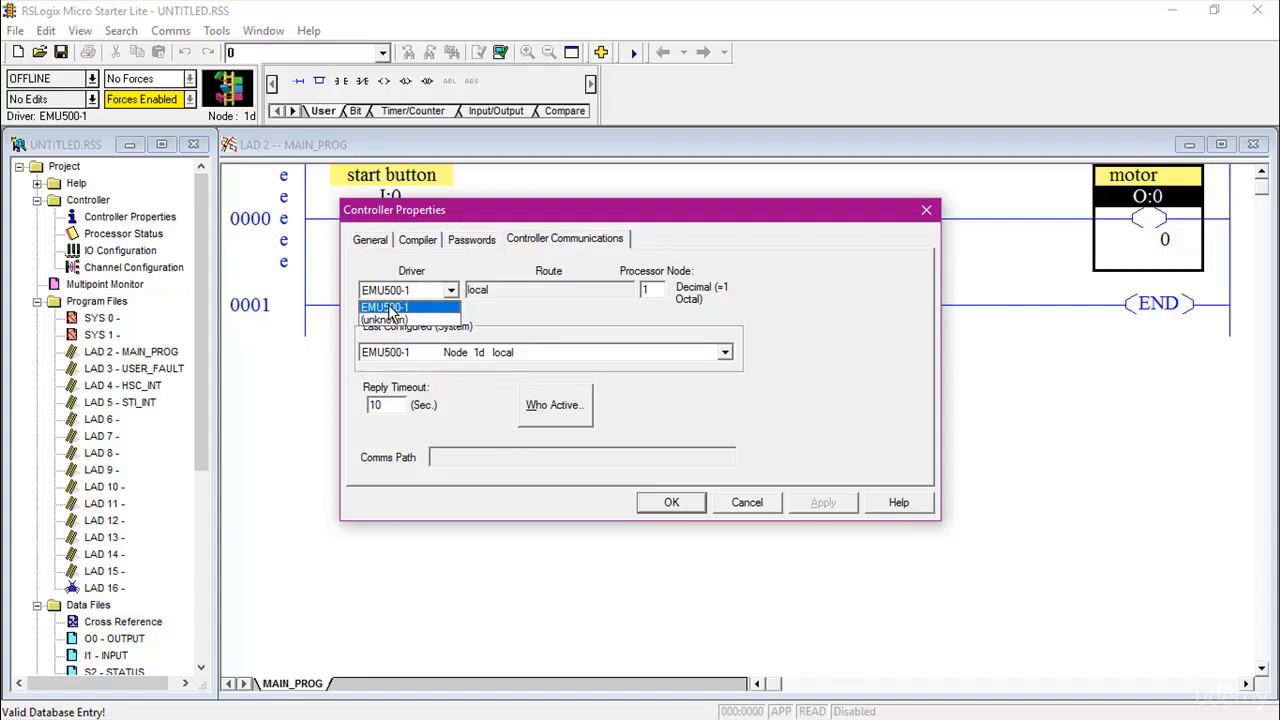
pyautogui.click(385, 306)
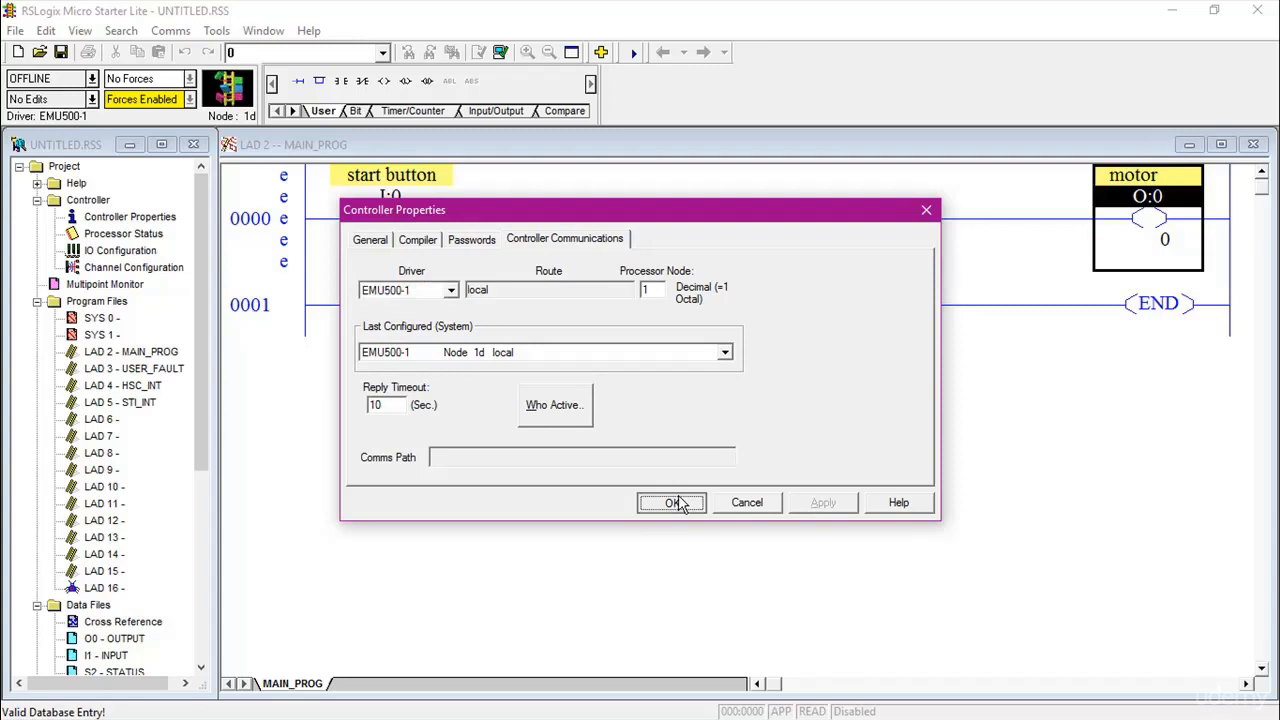
pyautogui.click(671, 502)
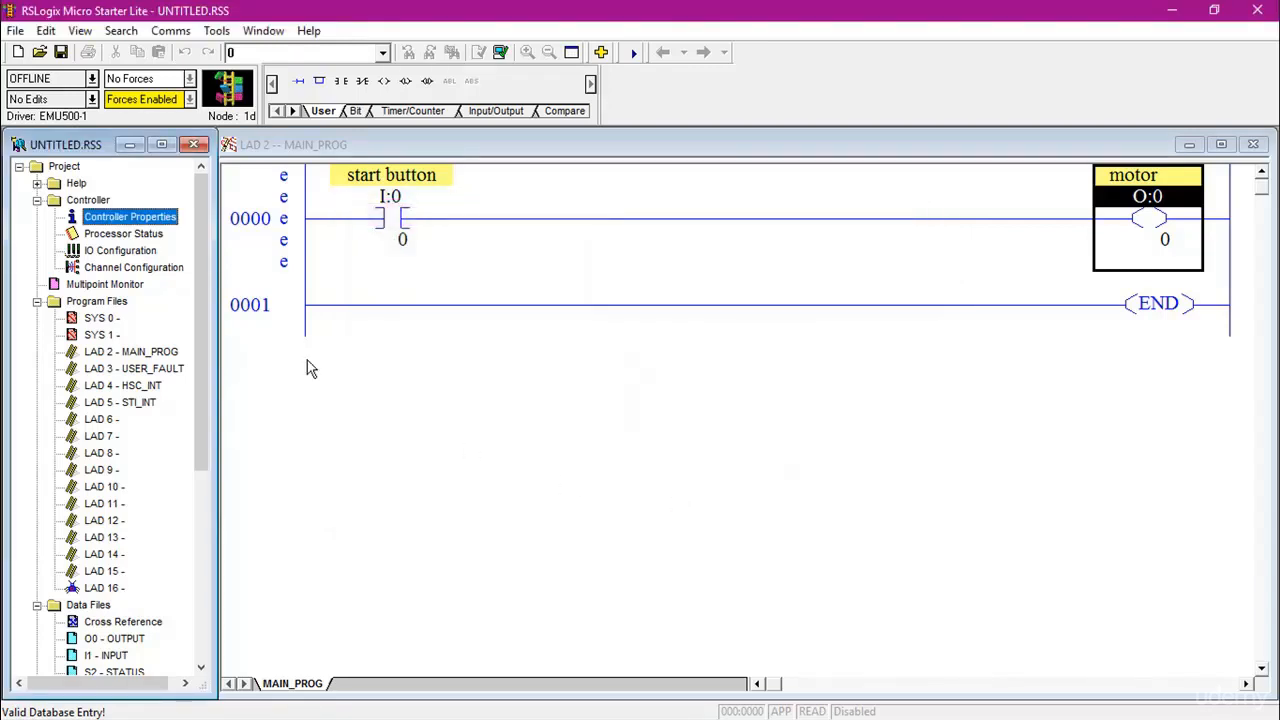
pyautogui.moveTo(897, 252)
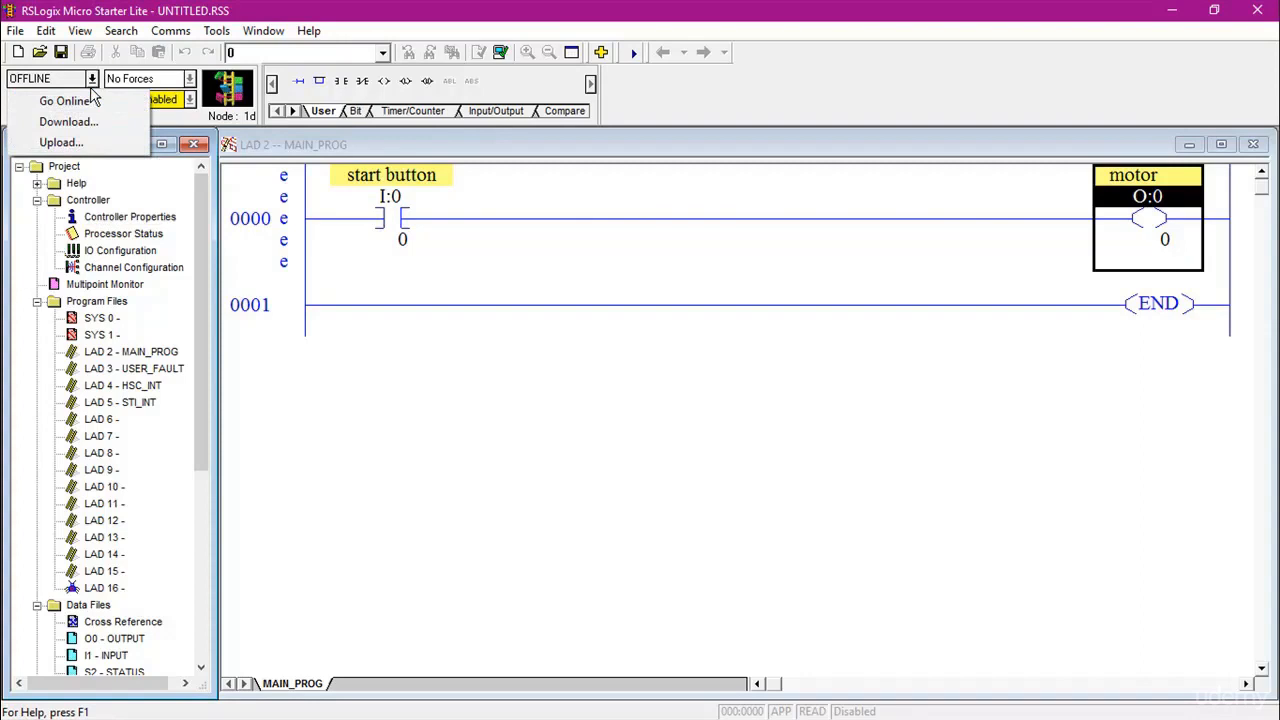
pyautogui.moveTo(68, 121)
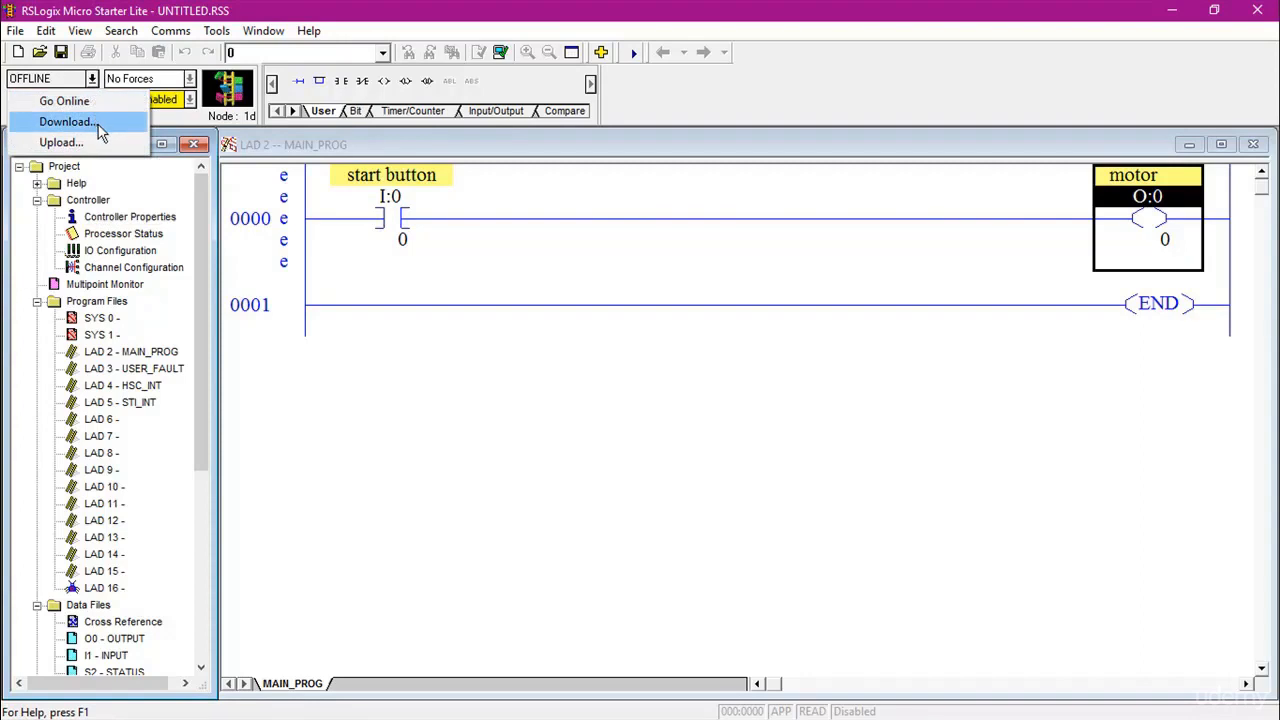
# Step: Download the ladder program to the emulator and go online in remote program mode
pyautogui.click(67, 121)
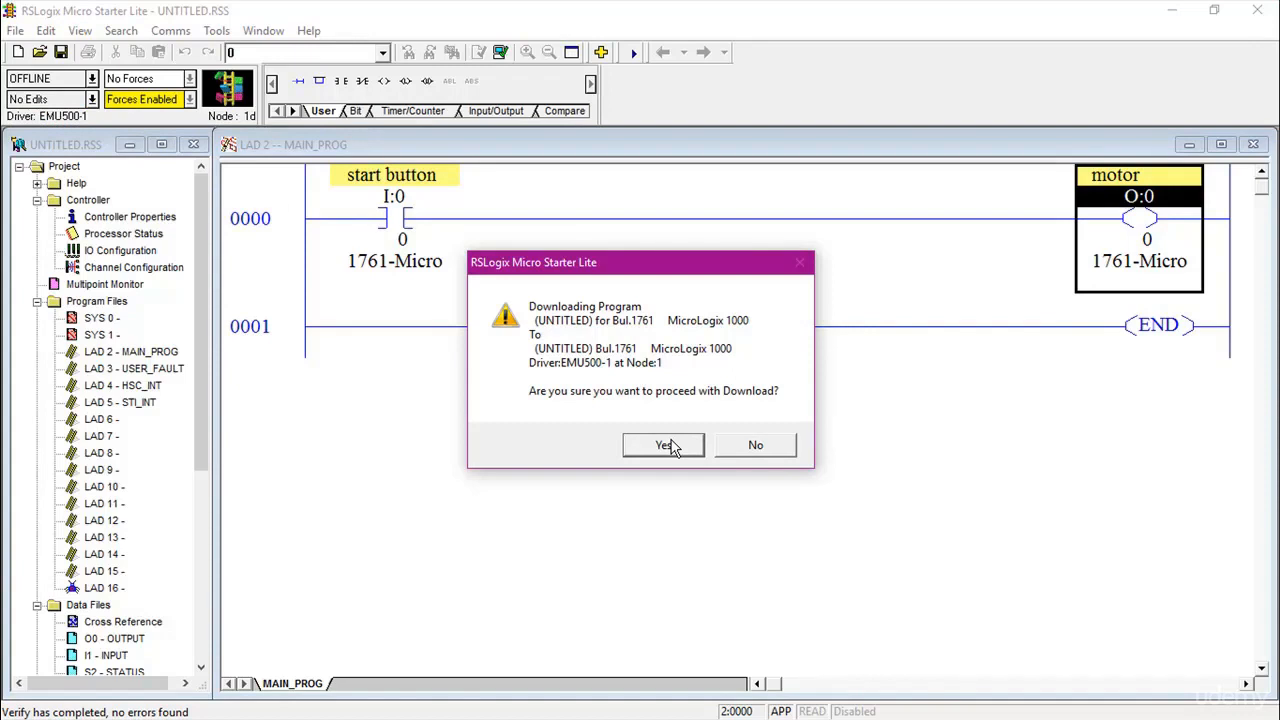
pyautogui.click(663, 445)
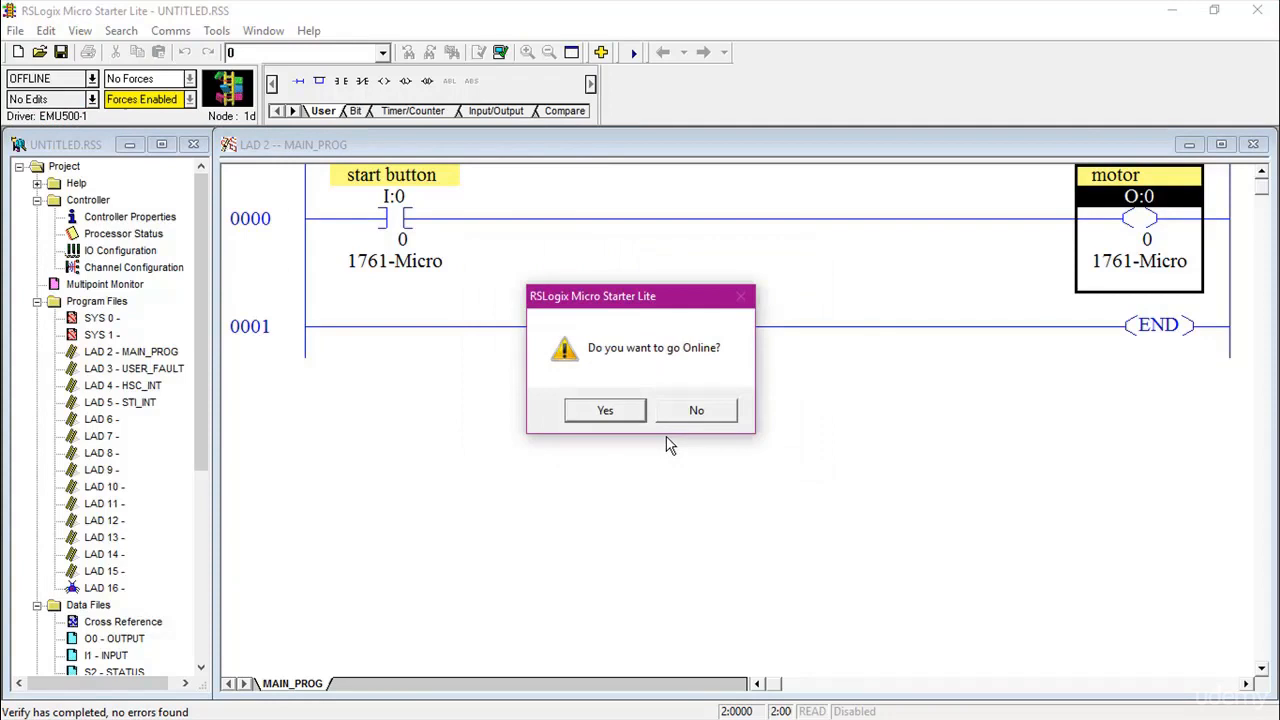
pyautogui.moveTo(595, 460)
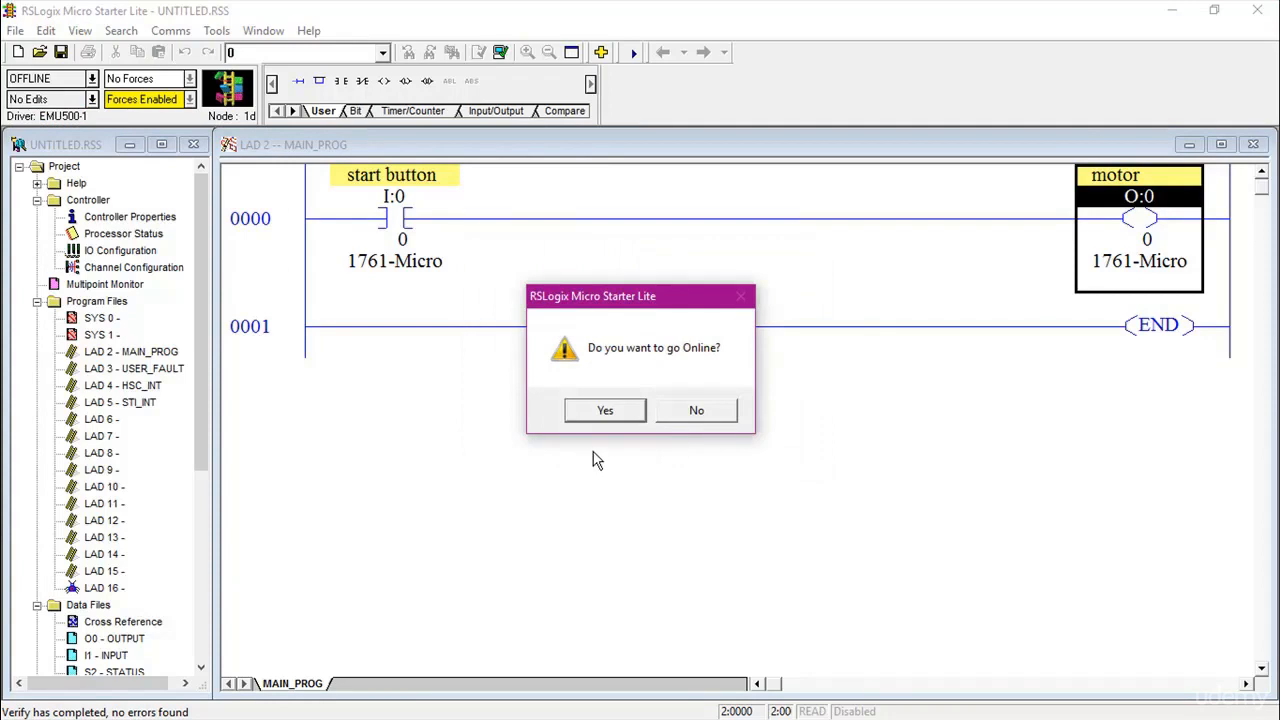
pyautogui.moveTo(571, 408)
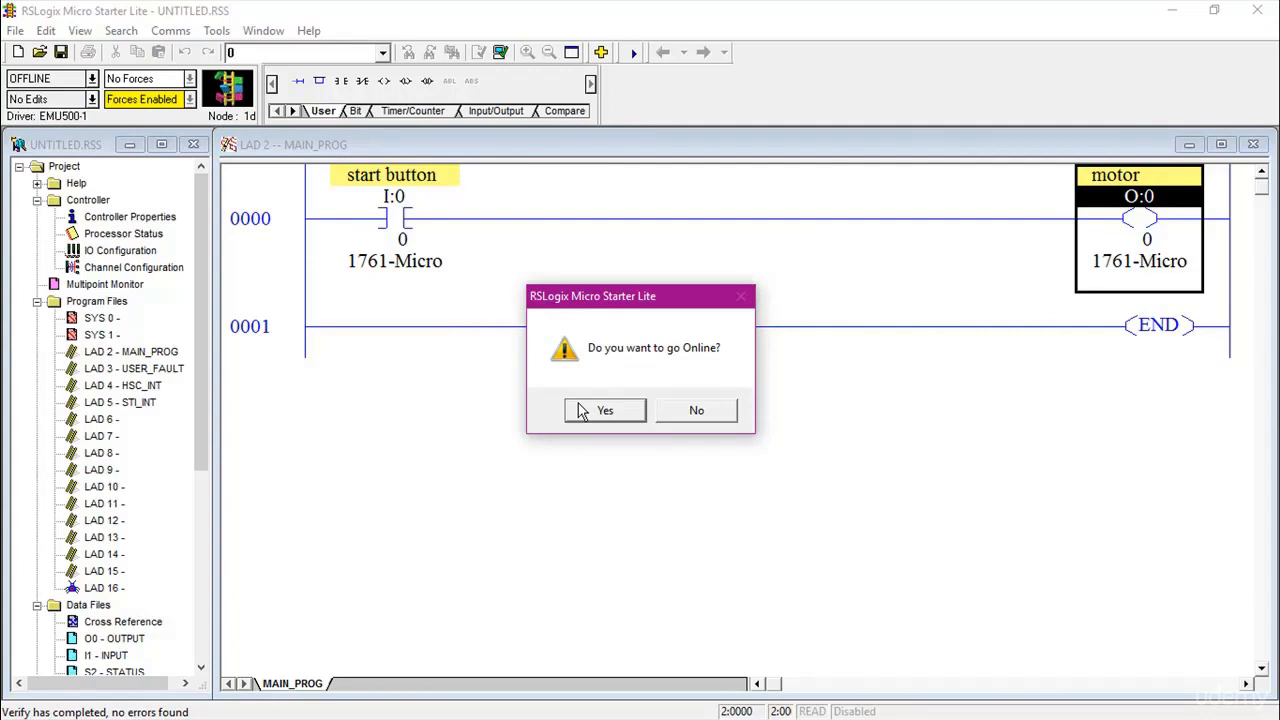
pyautogui.click(604, 410)
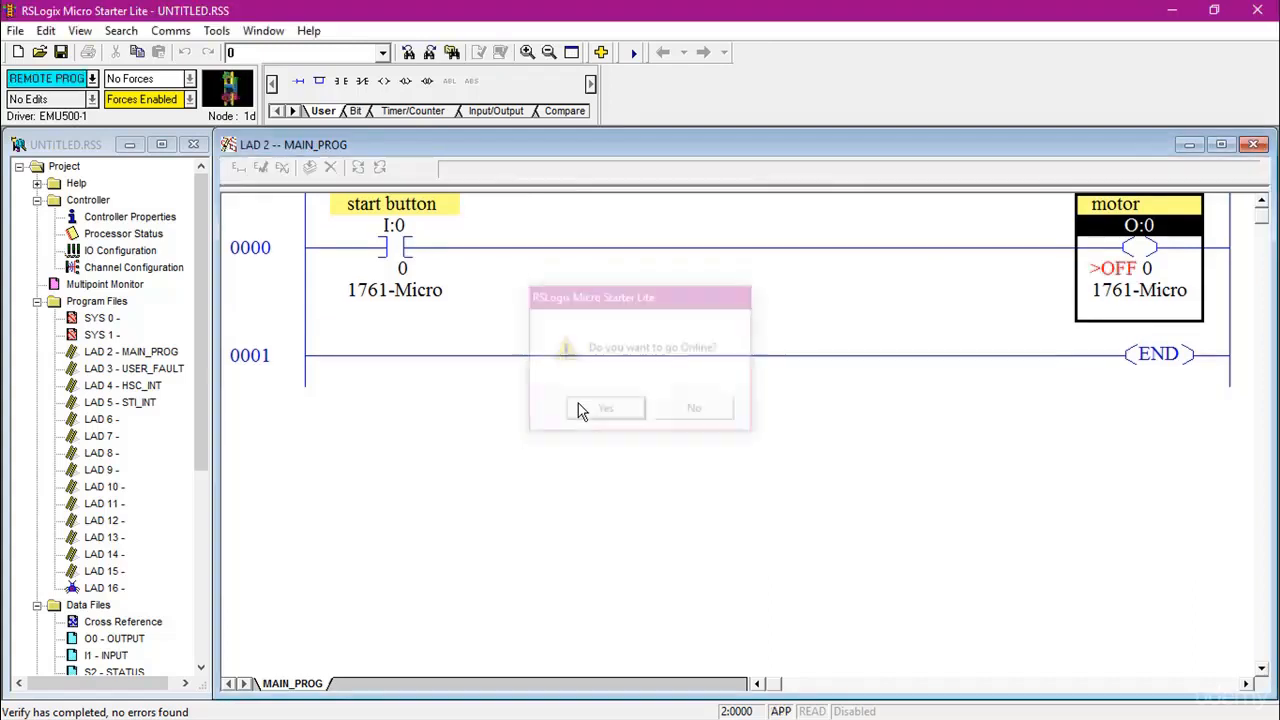
# Step: Show the processor mode options from the REMOTE PROG dropdown
pyautogui.click(693, 408)
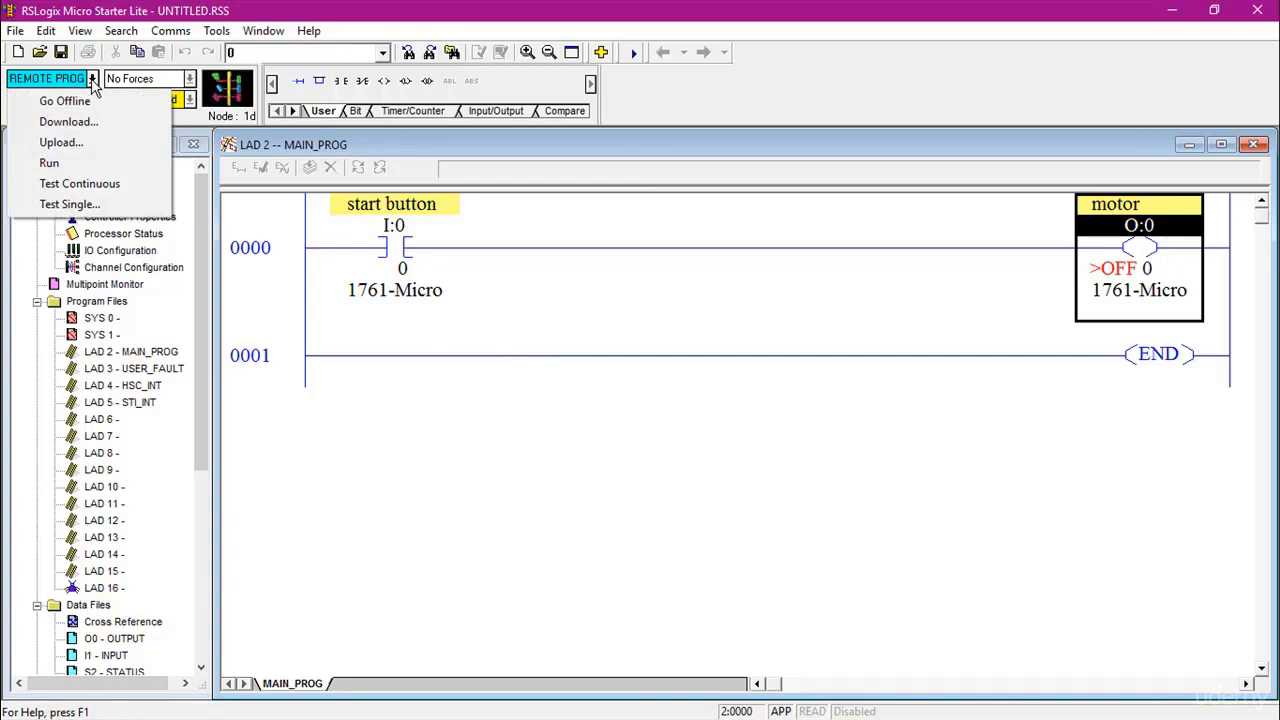
pyautogui.moveTo(48, 163)
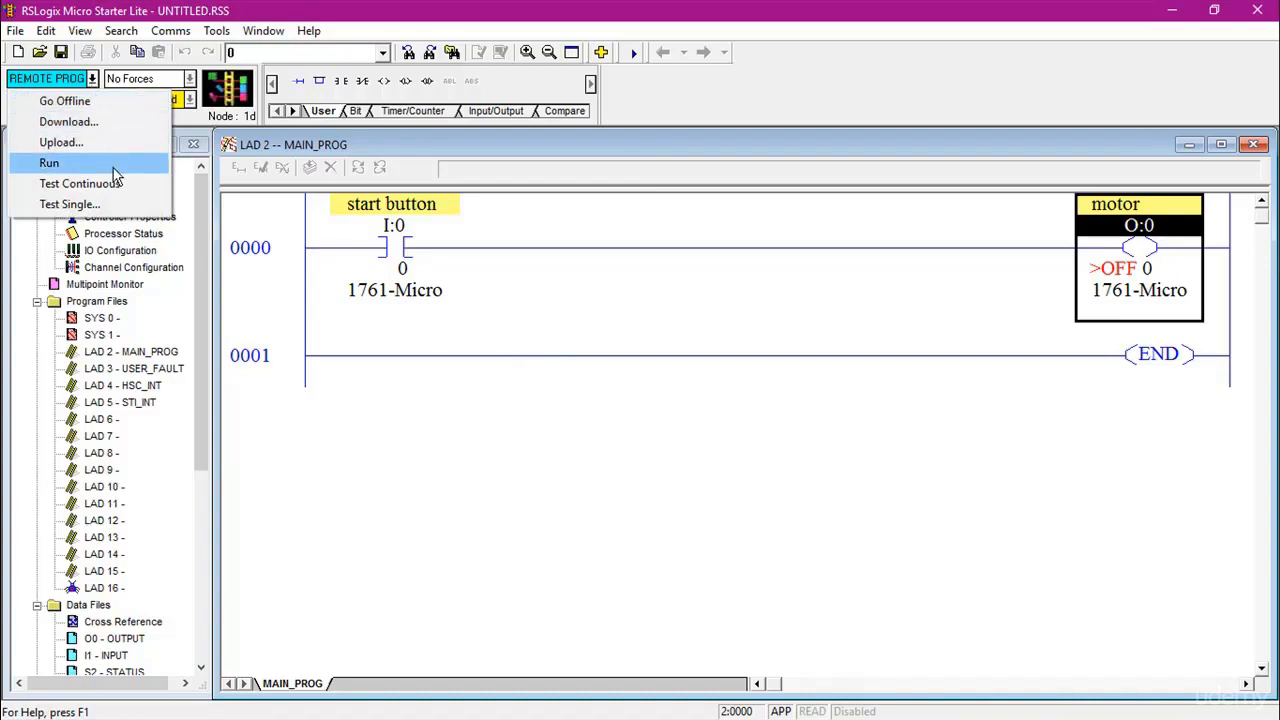
# Step: Switch the processor to remote run mode and move the ladder window lower
pyautogui.click(49, 162)
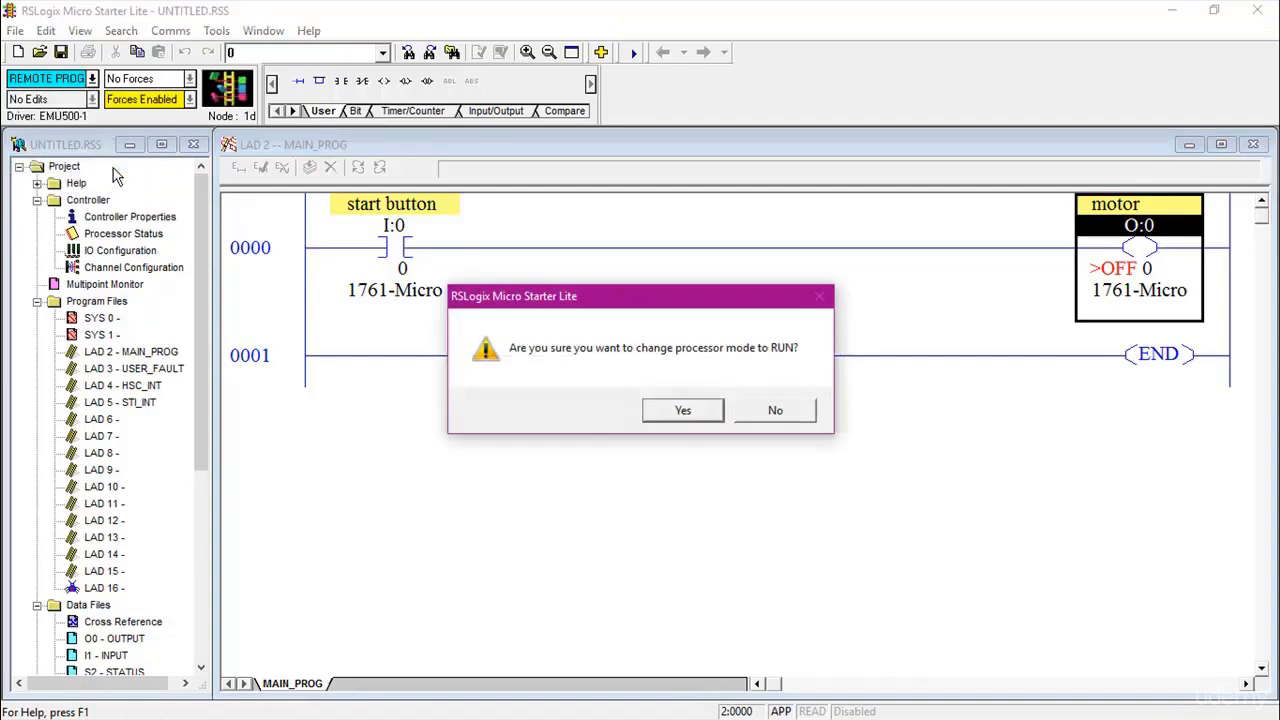
pyautogui.click(682, 410)
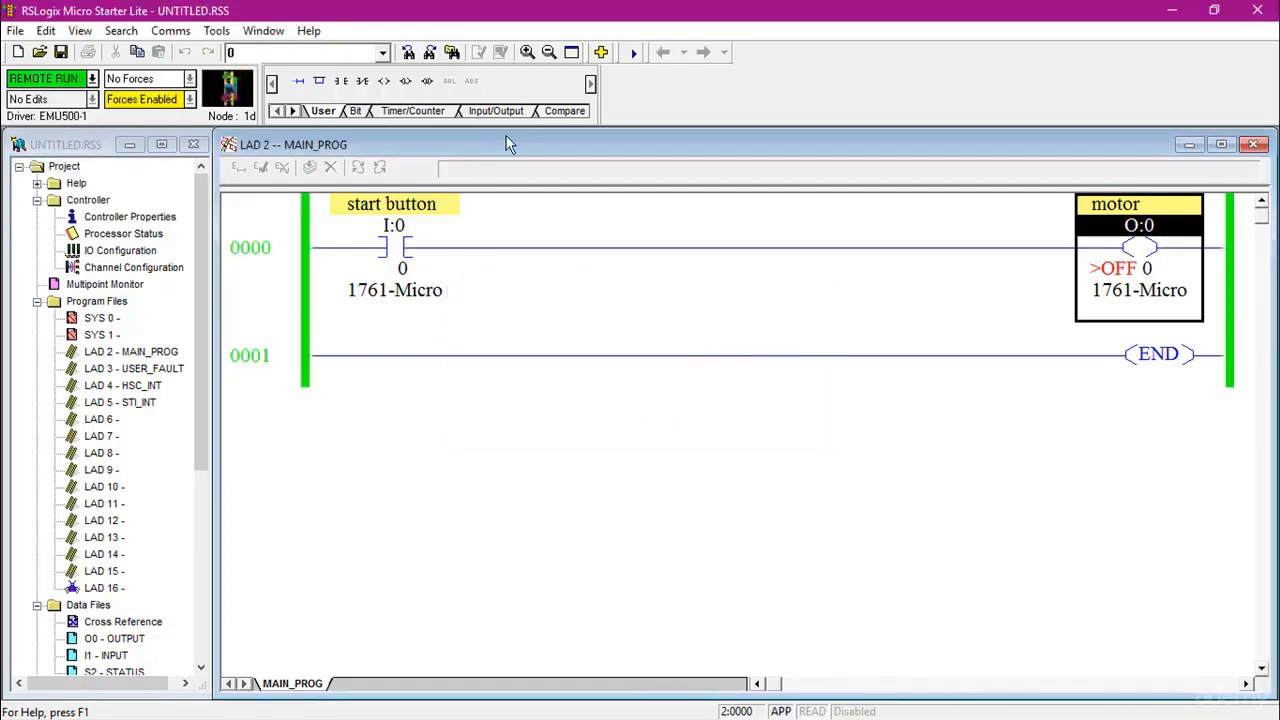
pyautogui.moveTo(293, 144); pyautogui.dragTo(293, 431)
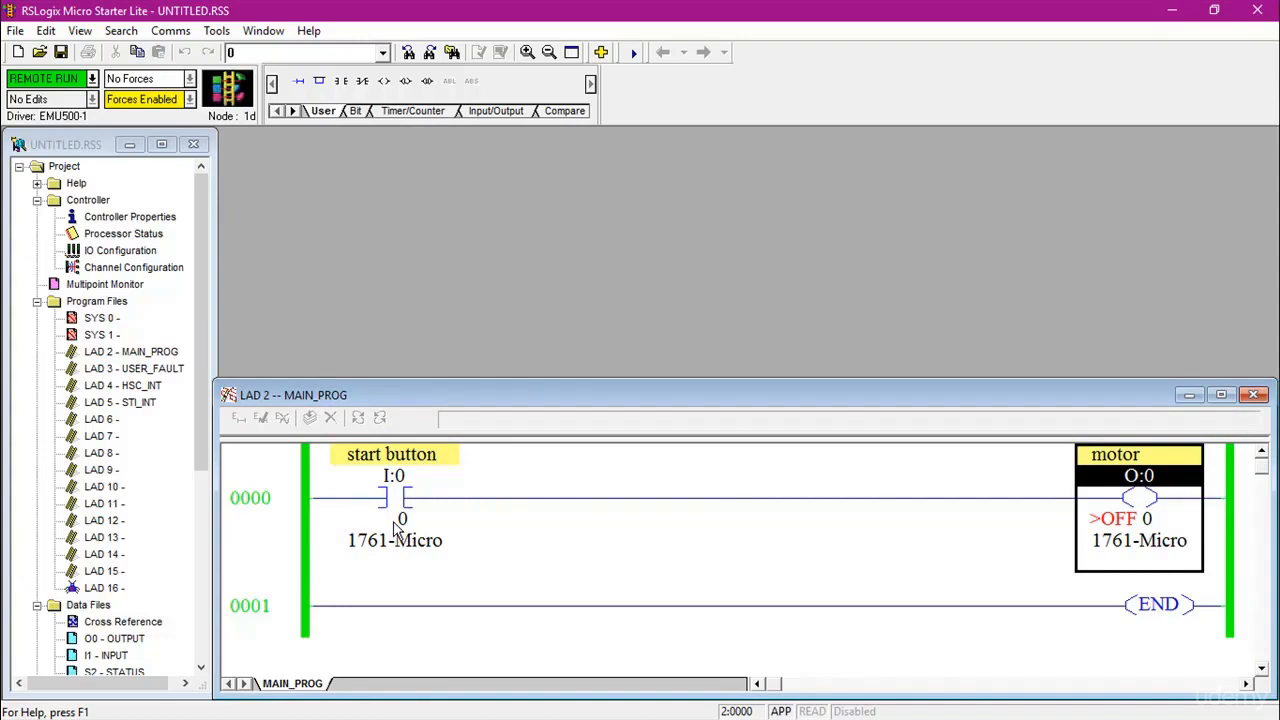
pyautogui.moveTo(476, 589)
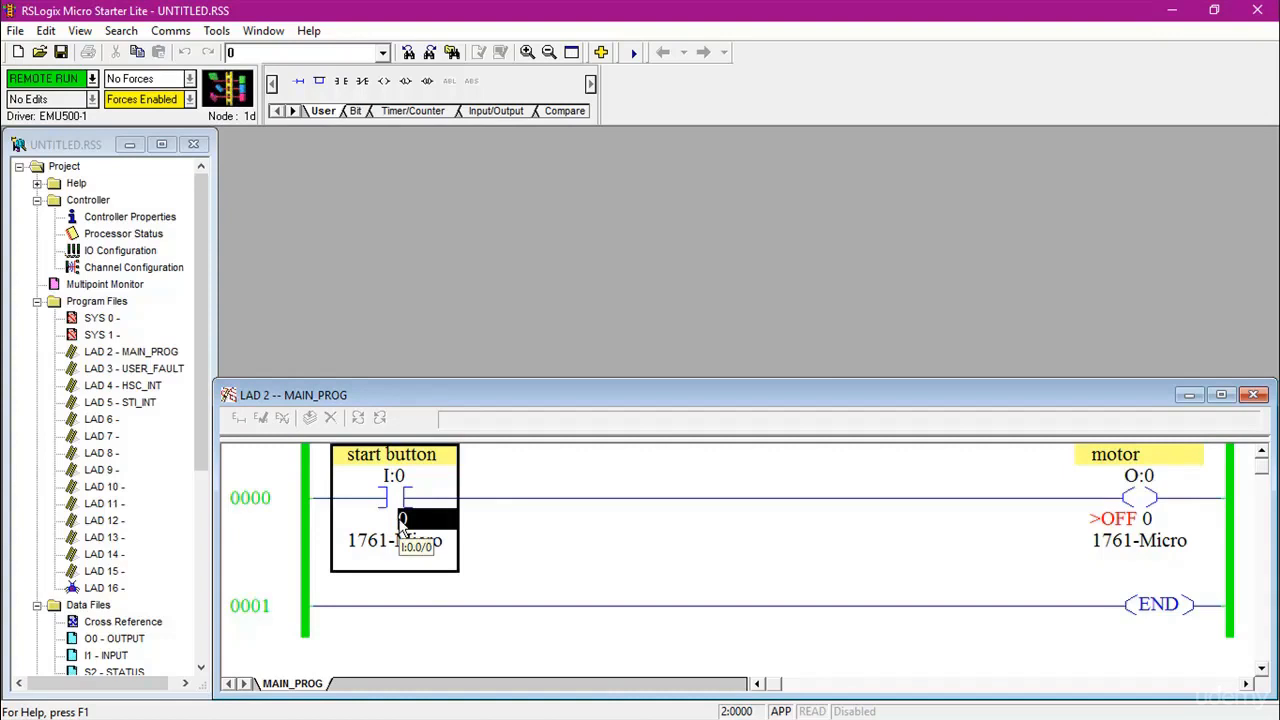
# Step: Toggle the start button input I:0/0 on, energizing rung 0000 and the motor coil
pyautogui.rightClick(400, 515)
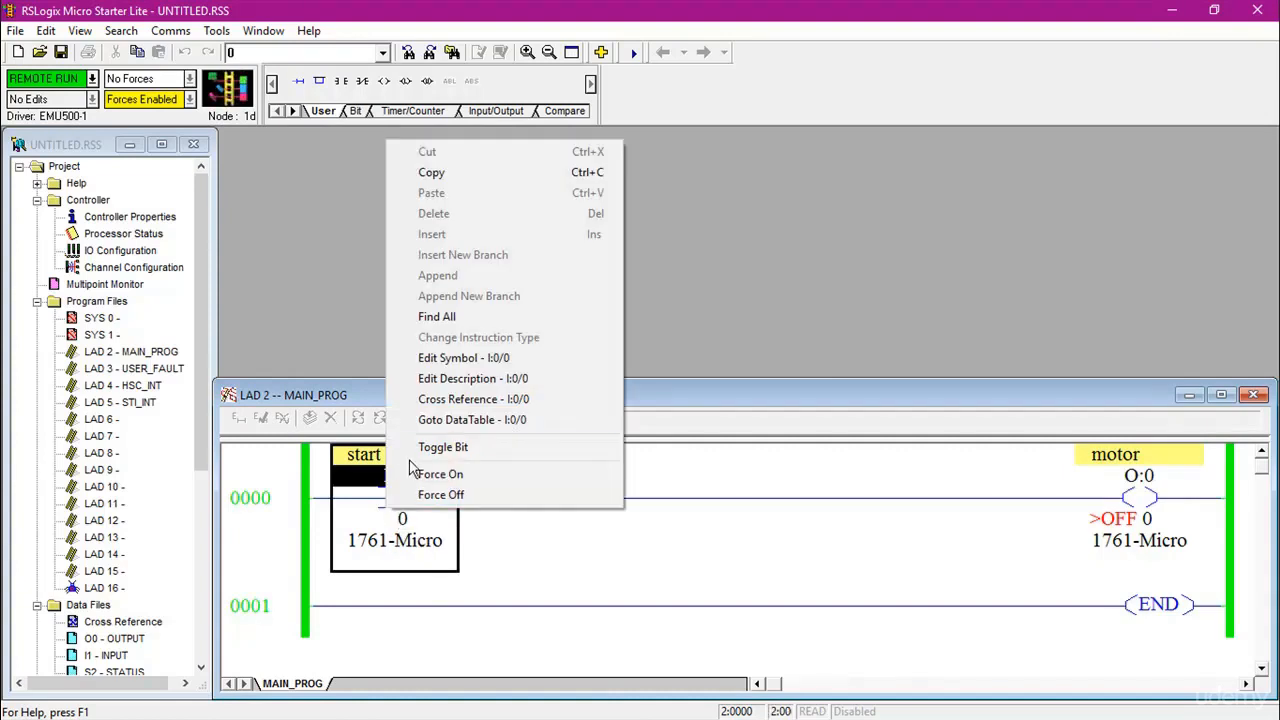
pyautogui.moveTo(443, 447)
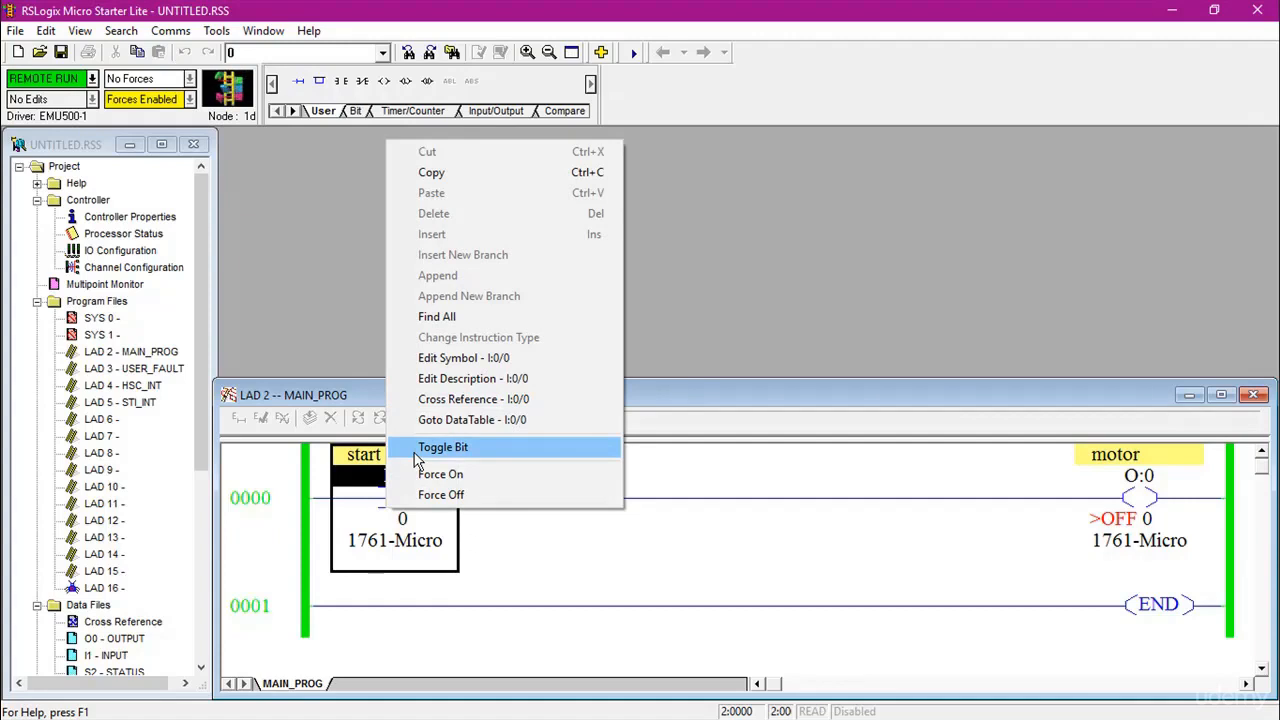
pyautogui.click(443, 447)
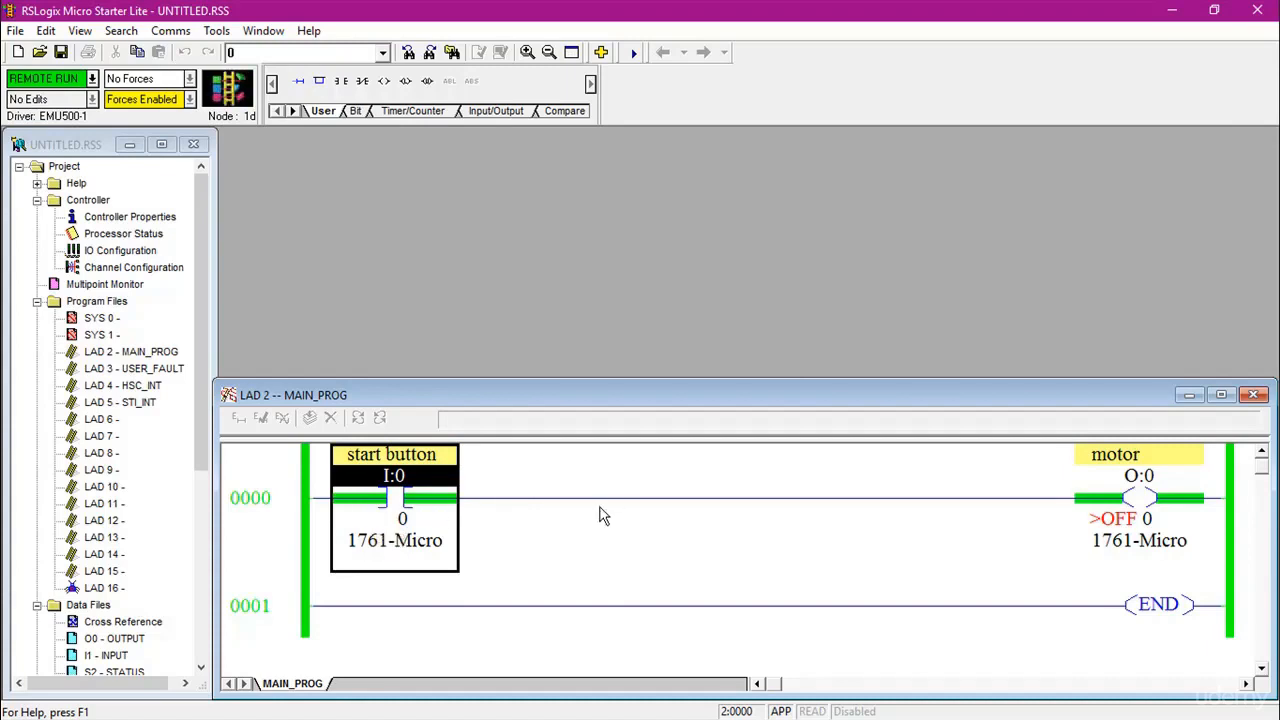
pyautogui.moveTo(330, 520)
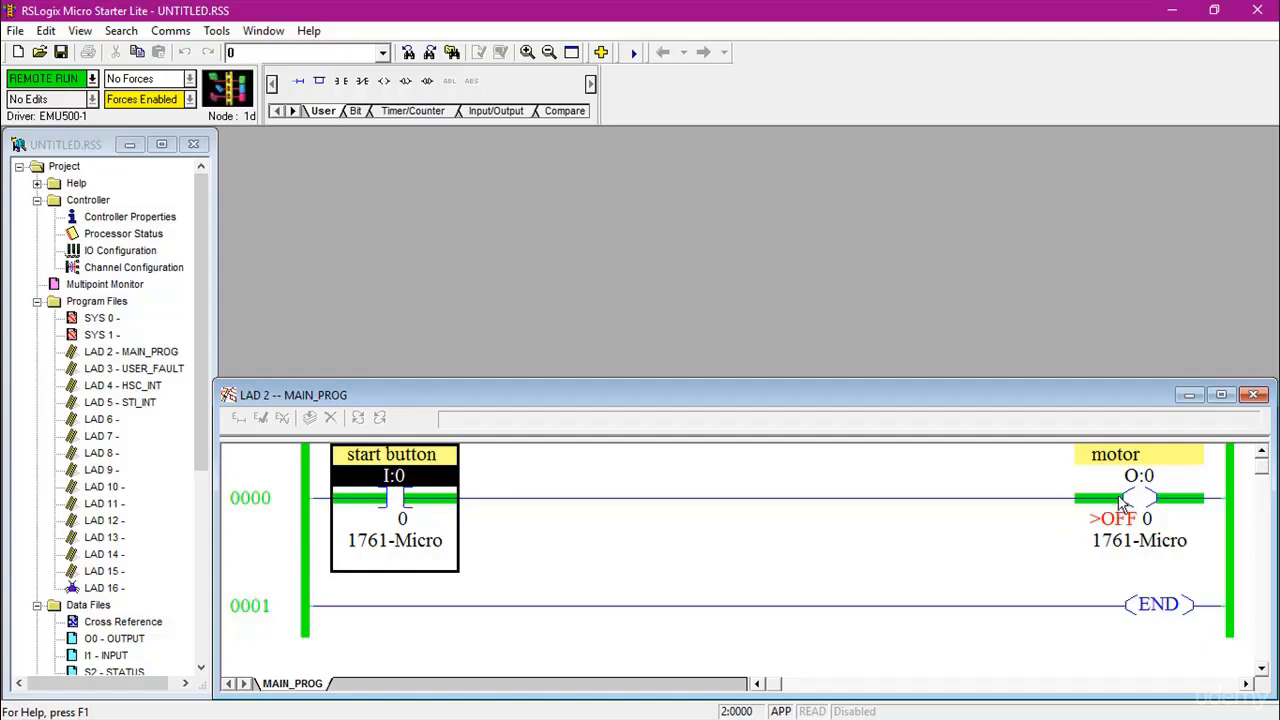
pyautogui.moveTo(1237, 588)
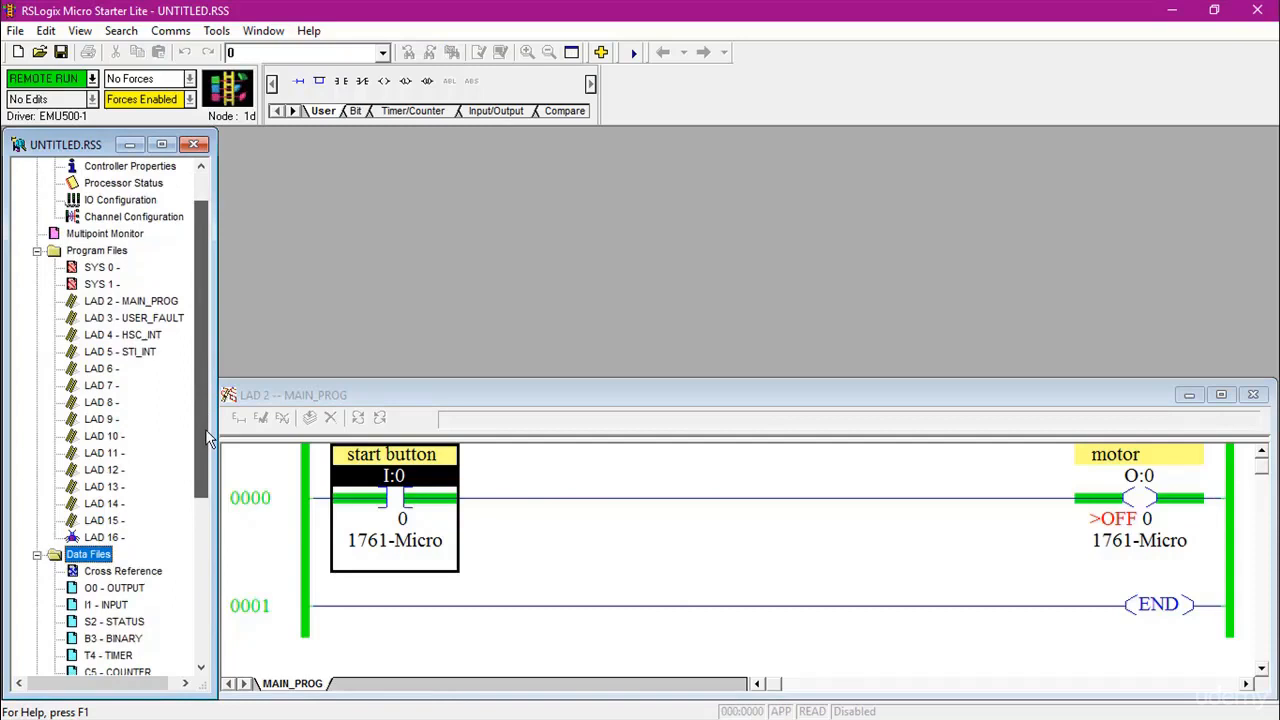
pyautogui.scroll(-3)
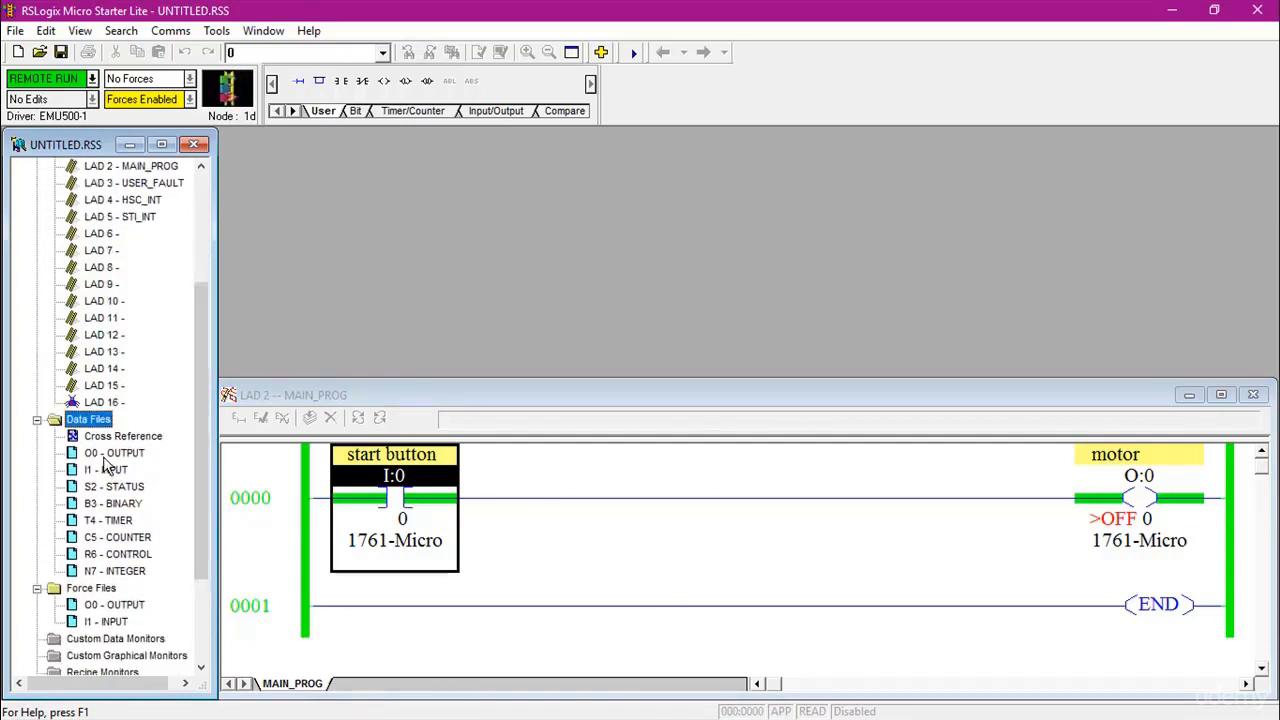
pyautogui.click(114, 453)
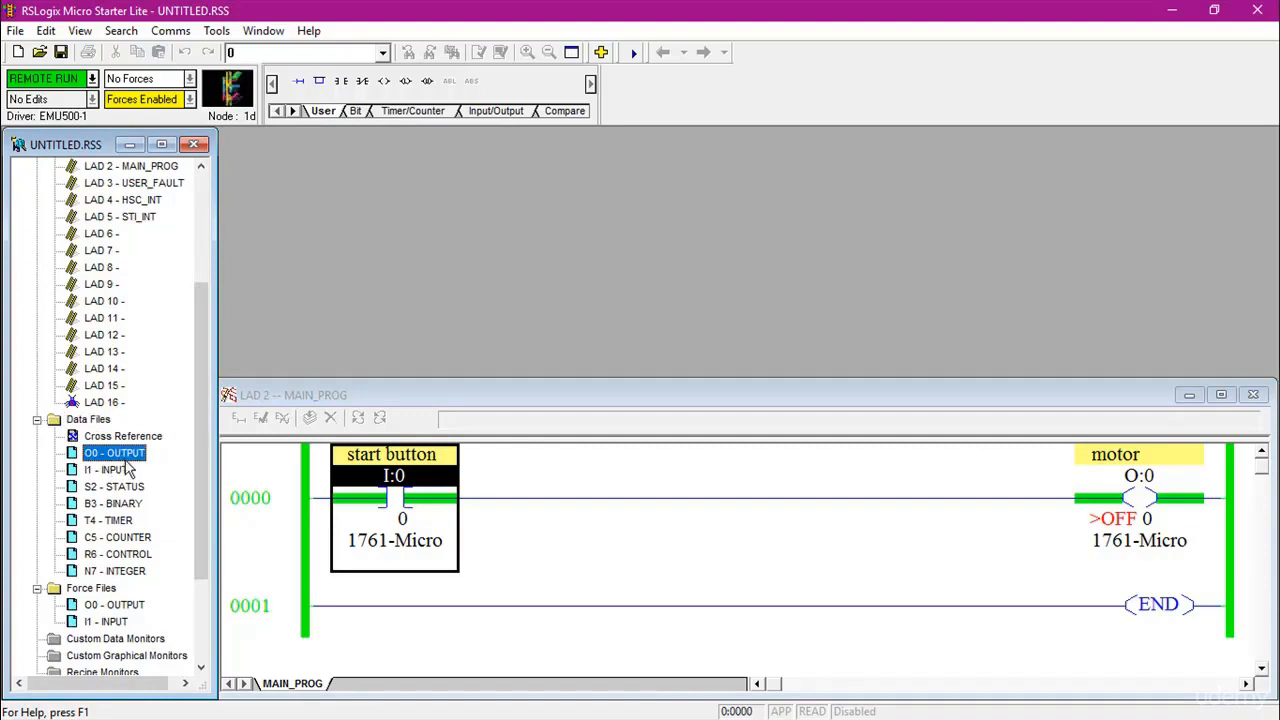
pyautogui.click(113, 503)
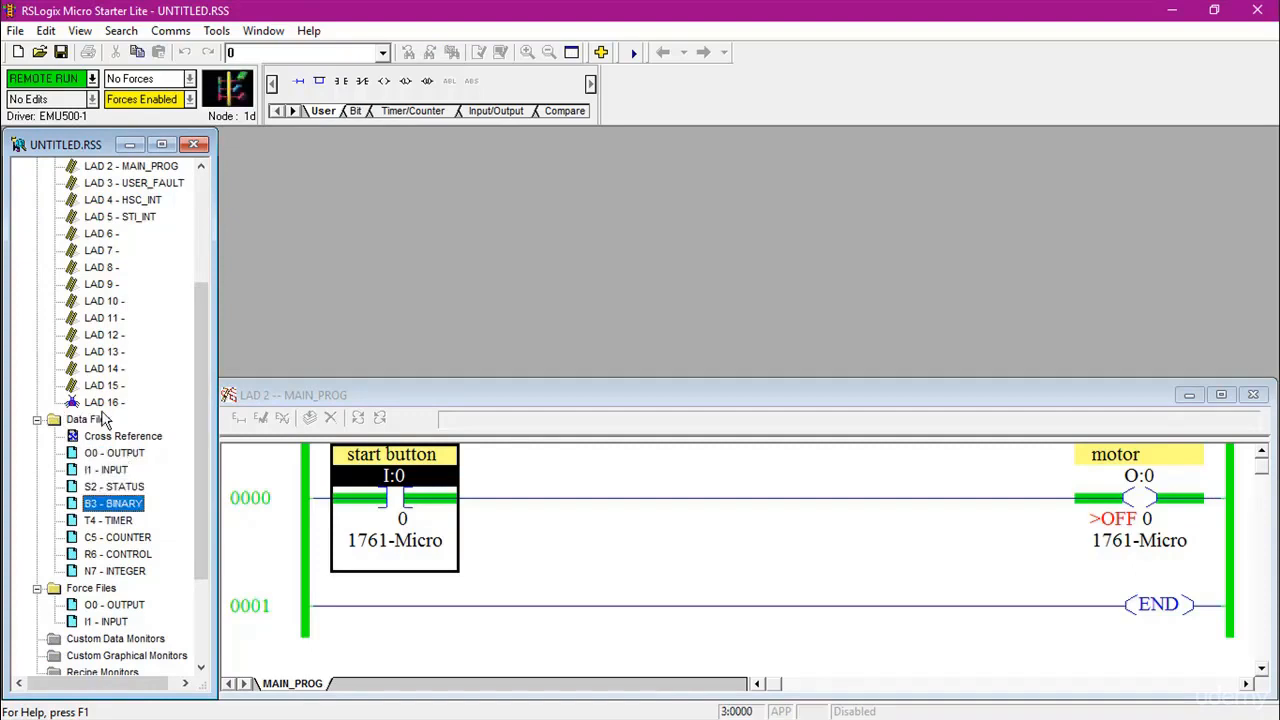
pyautogui.click(118, 554)
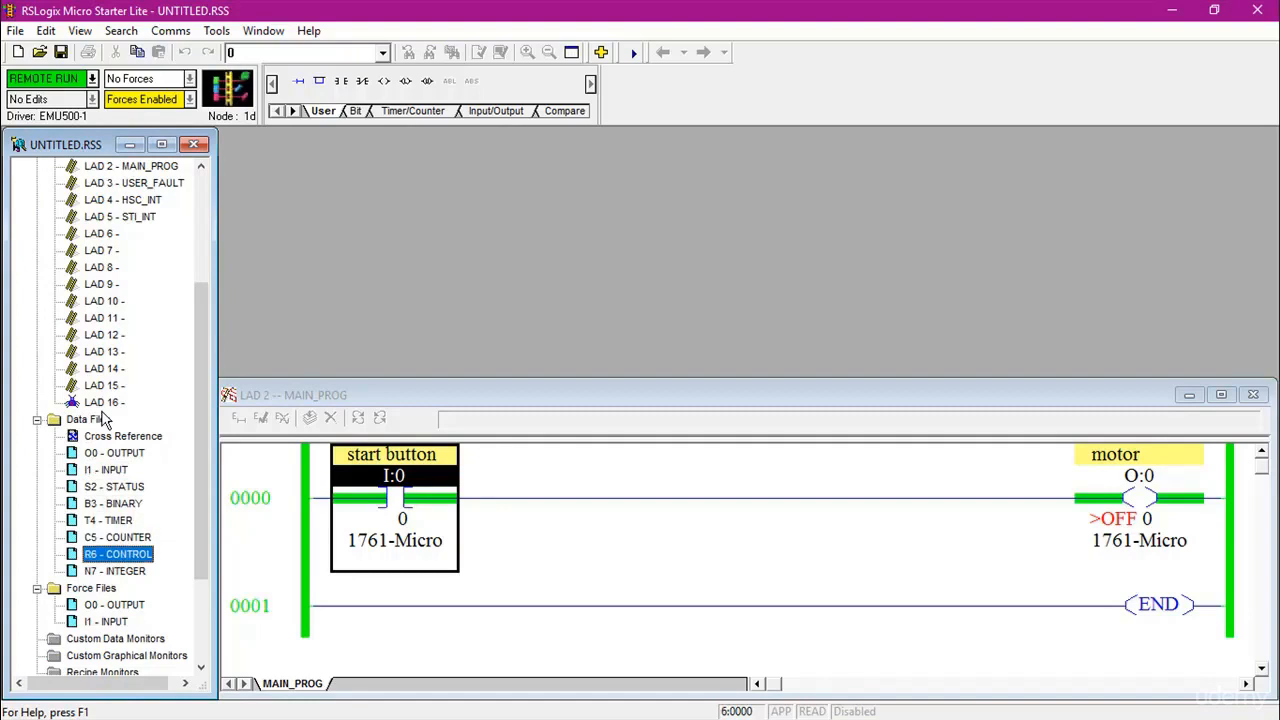
pyautogui.click(115, 570)
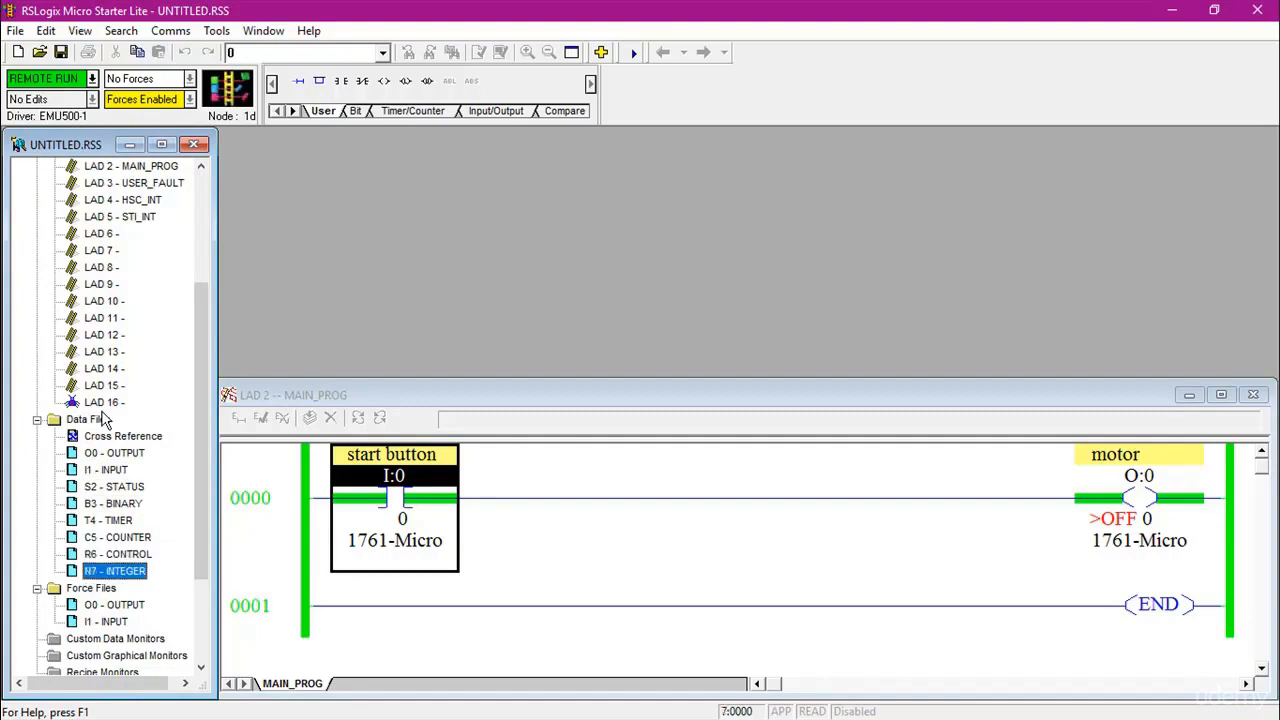
pyautogui.moveTo(203, 443)
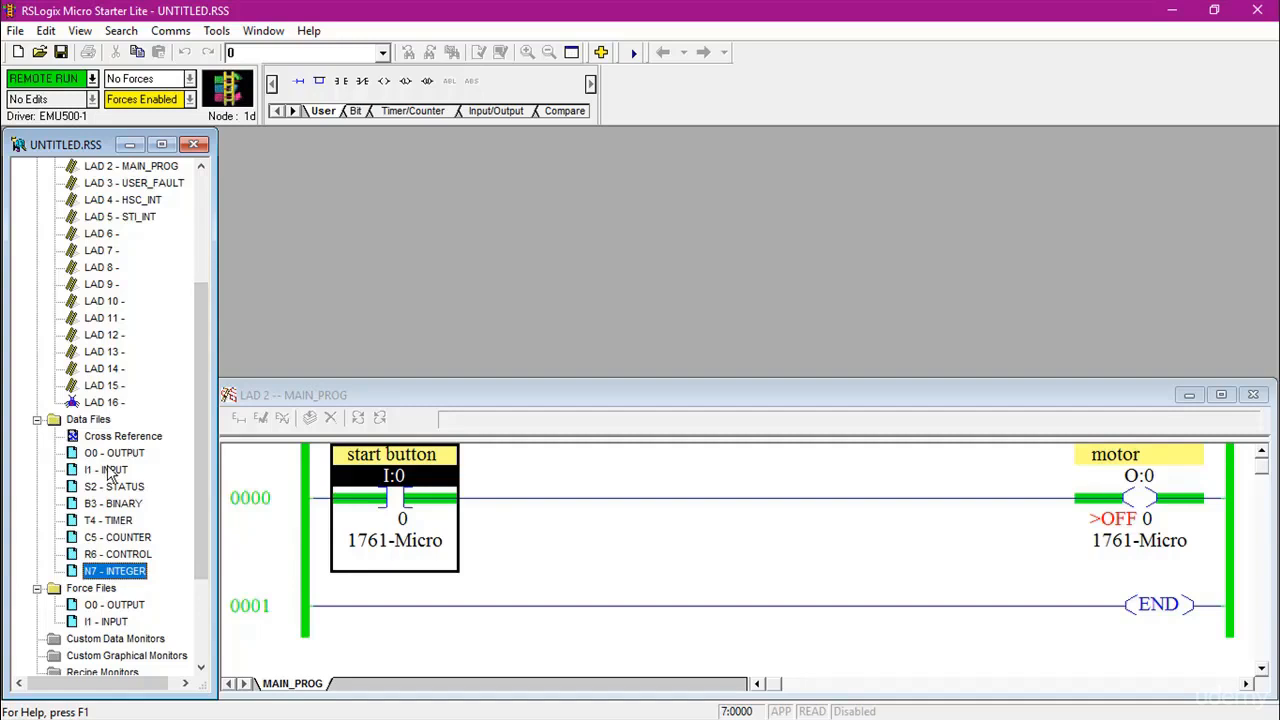
# Step: Open the I1 INPUT data file and toggle start button I:0/0 off
pyautogui.doubleClick(106, 469)
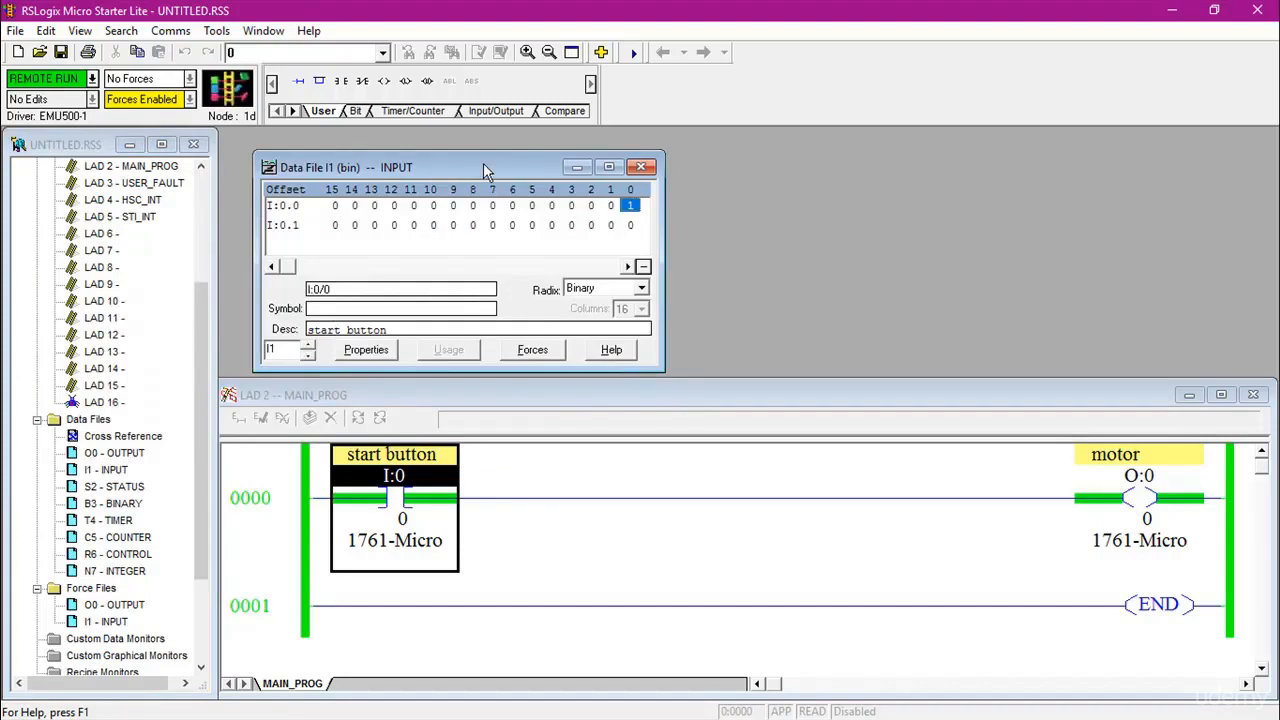
pyautogui.moveTo(645, 210)
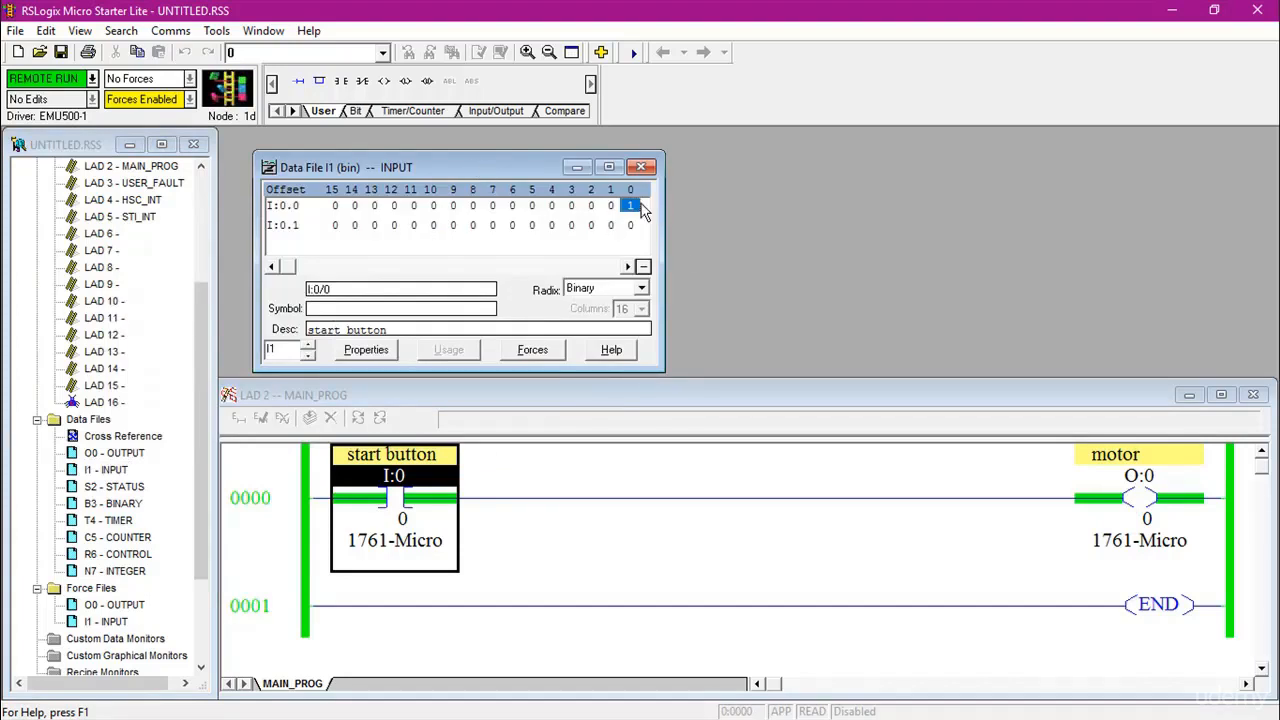
pyautogui.moveTo(357, 552)
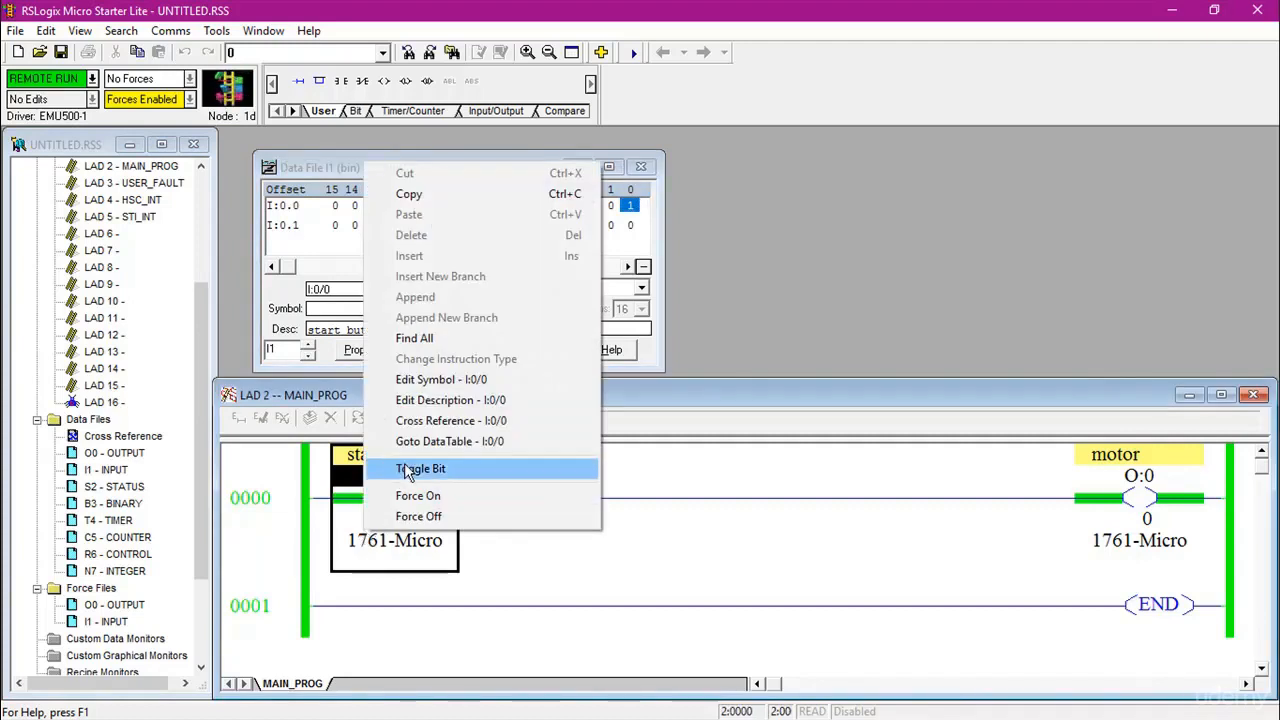
pyautogui.click(420, 468)
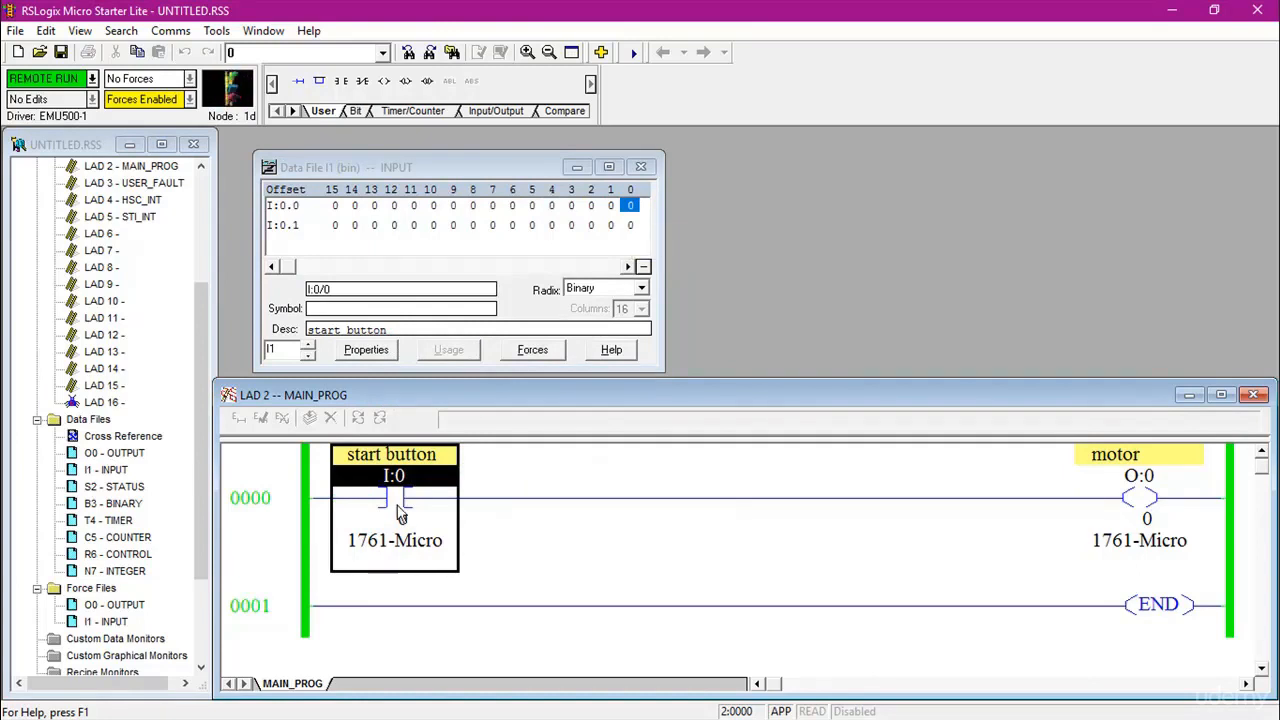
# Step: Toggle start button I:0/0 back to 1 twice via Toggle Bit, energizing the rung
pyautogui.rightClick(390, 497)
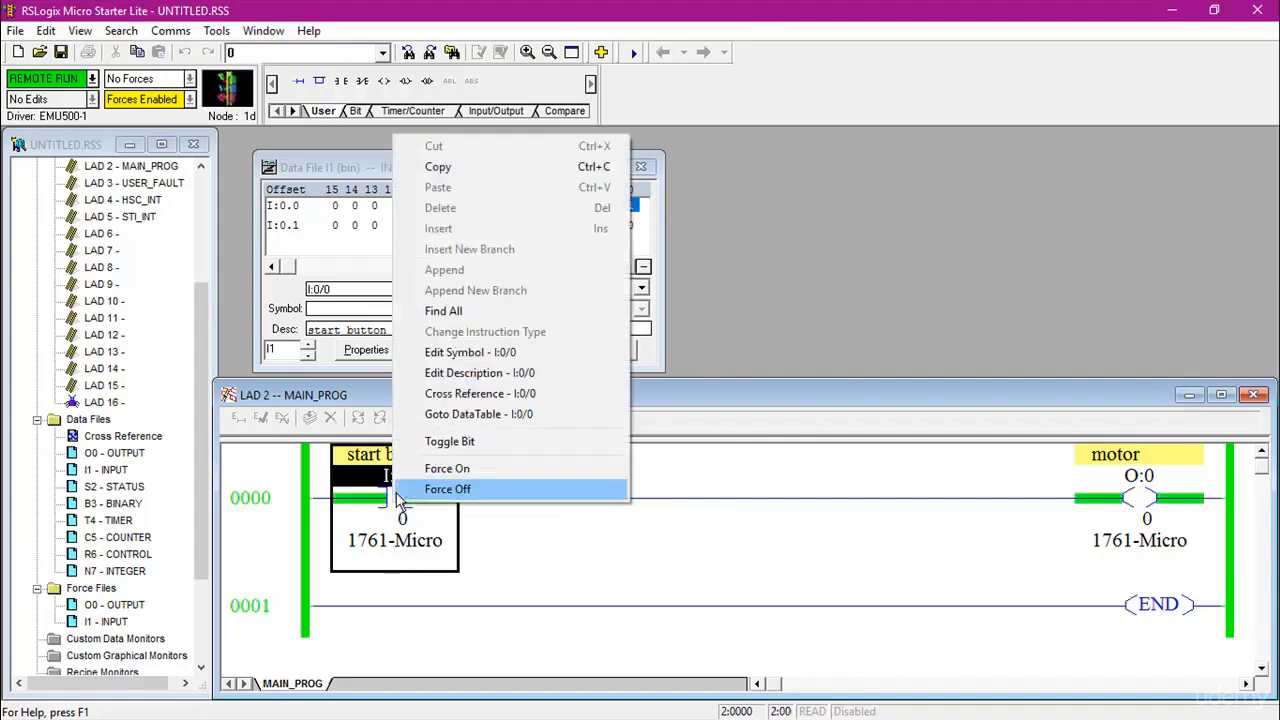
pyautogui.moveTo(463, 441)
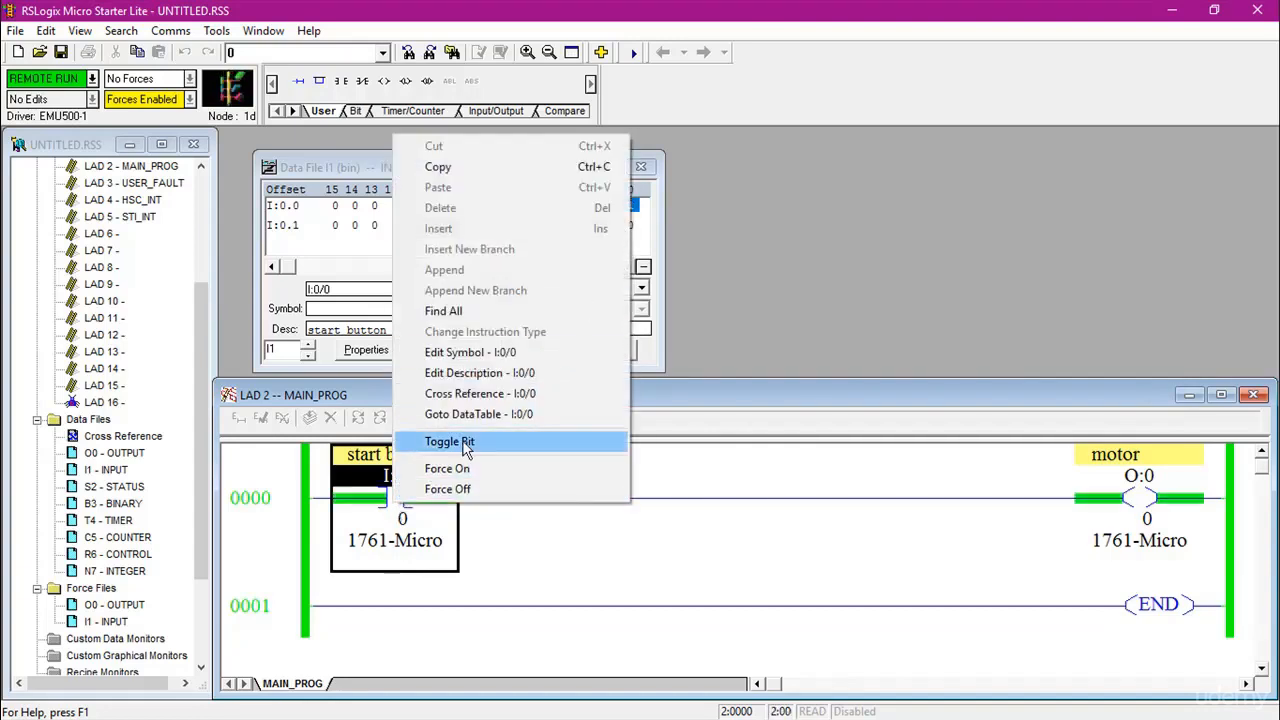
pyautogui.click(449, 441)
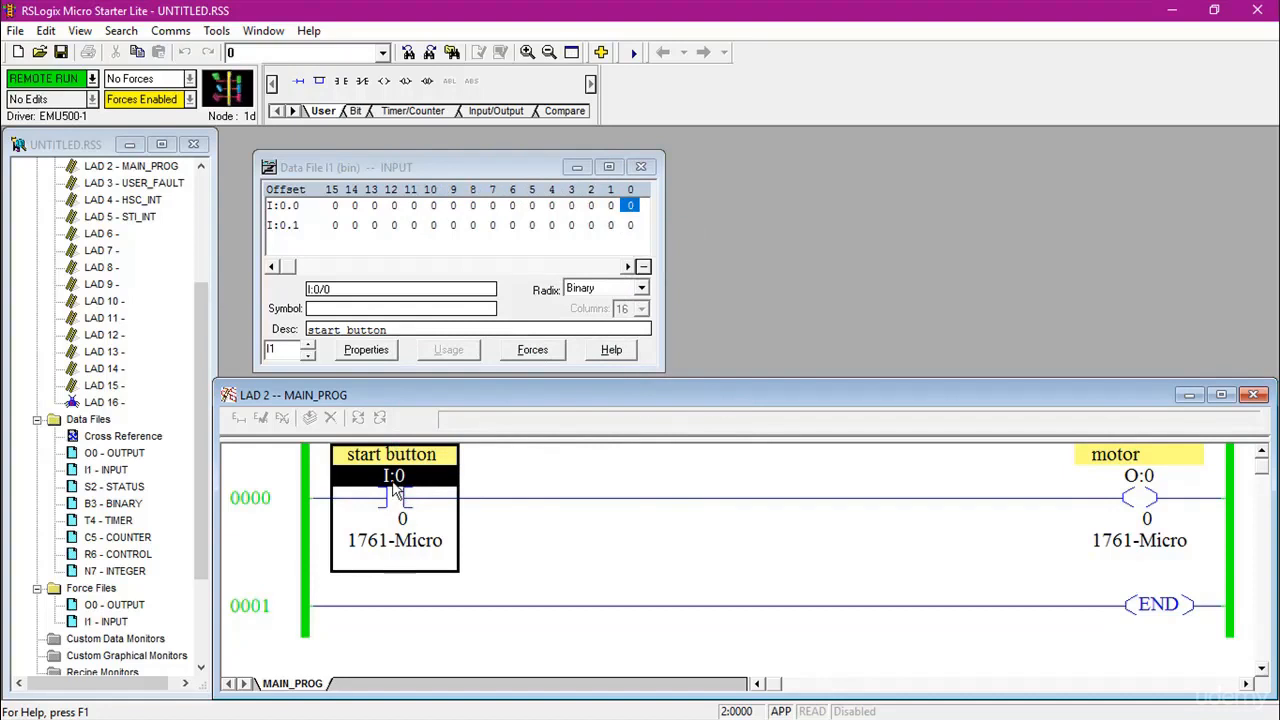
pyautogui.click(394, 497)
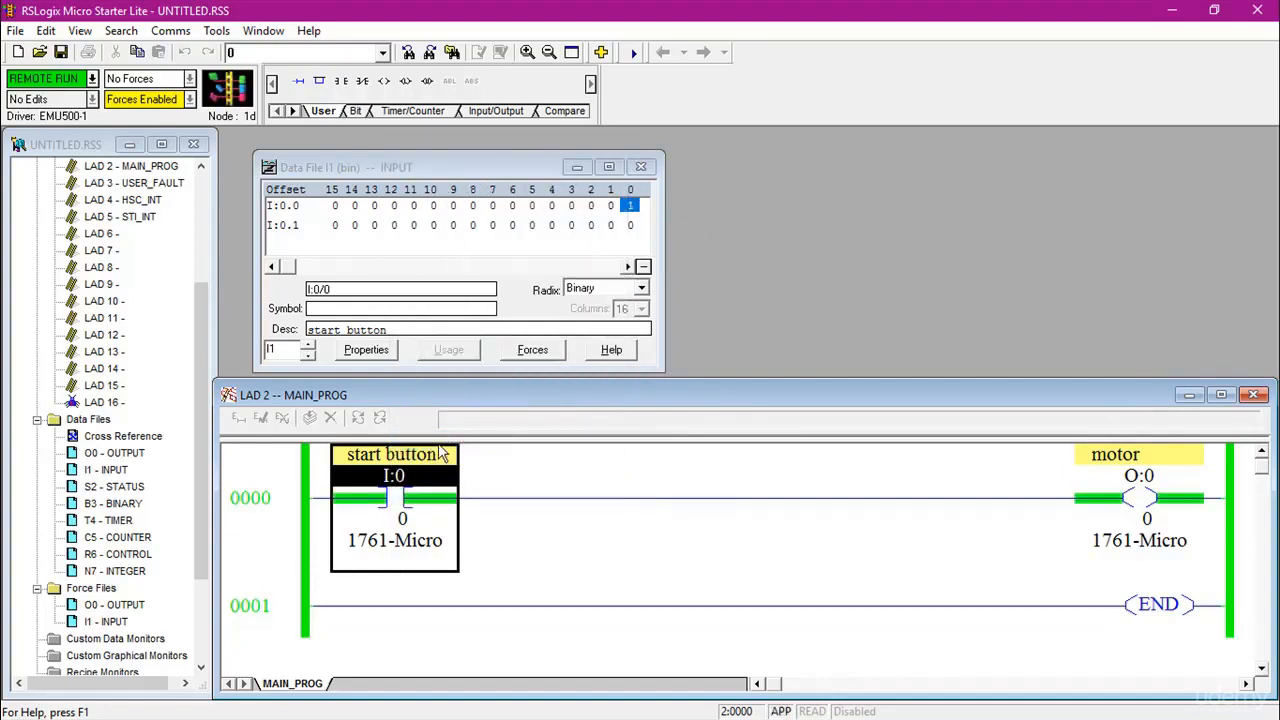
pyautogui.moveTo(420, 470)
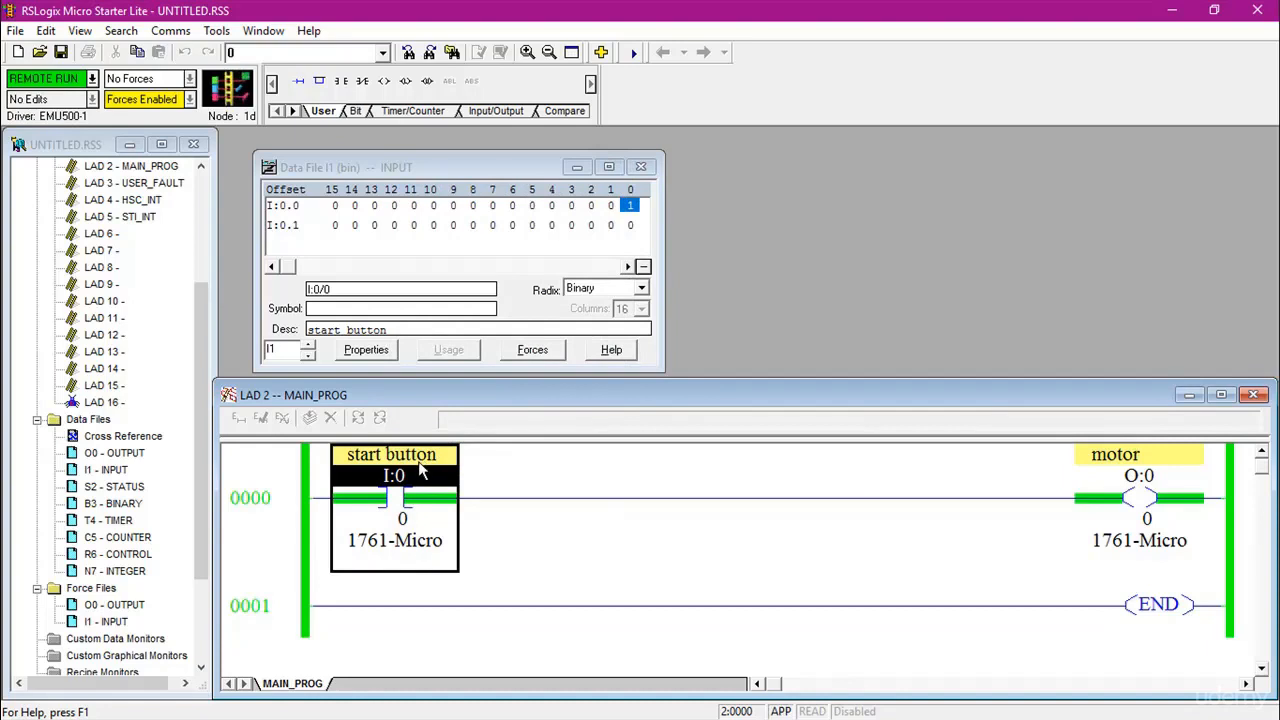
pyautogui.moveTo(617, 225)
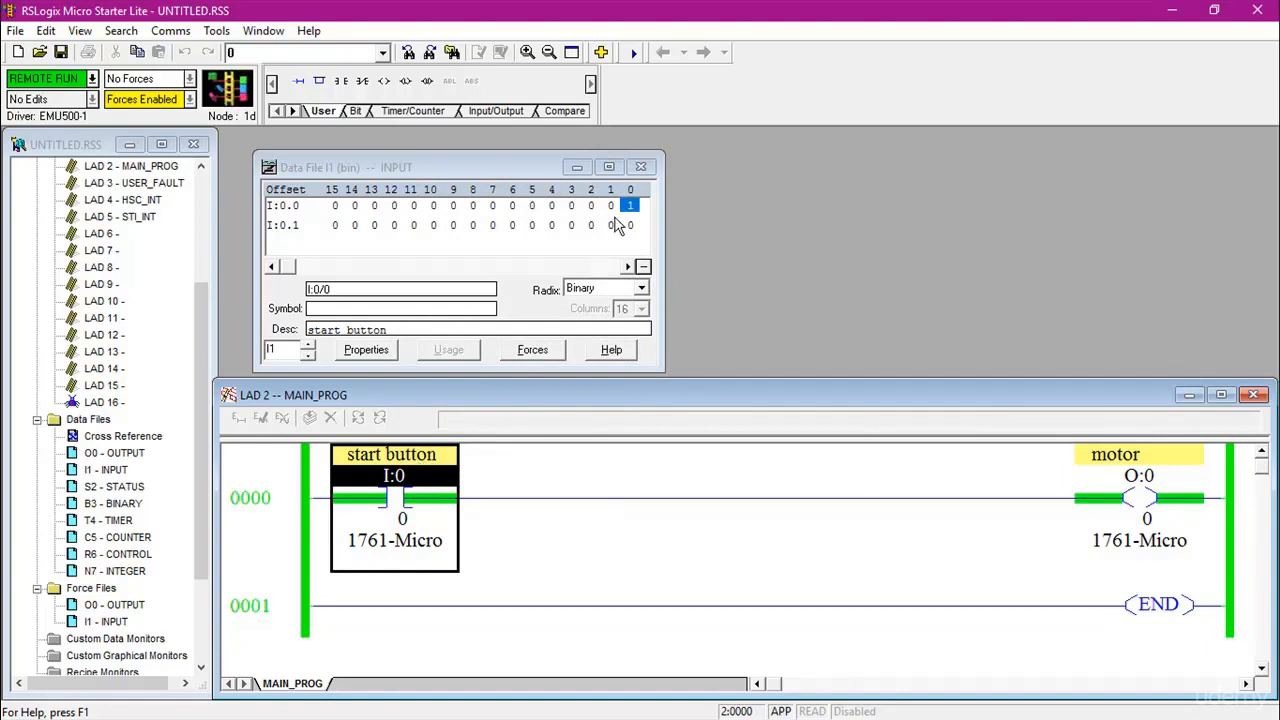
pyautogui.moveTo(628, 205)
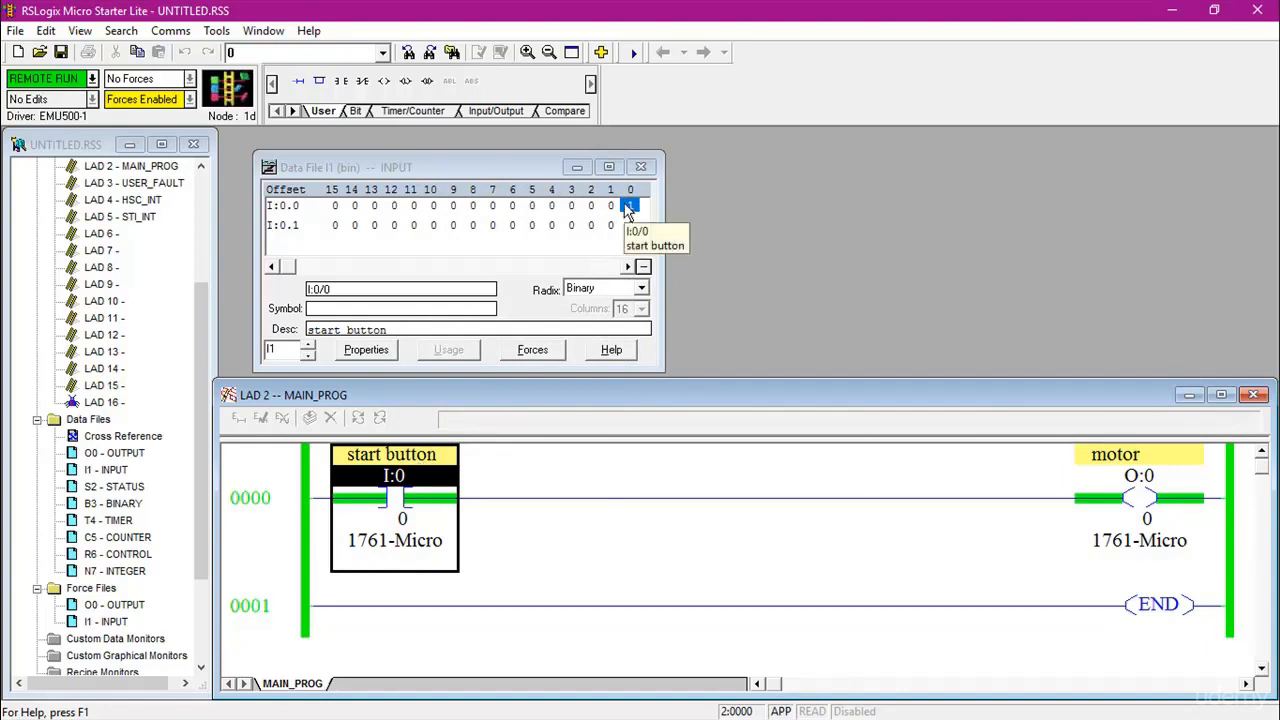
pyautogui.rightClick(629, 205)
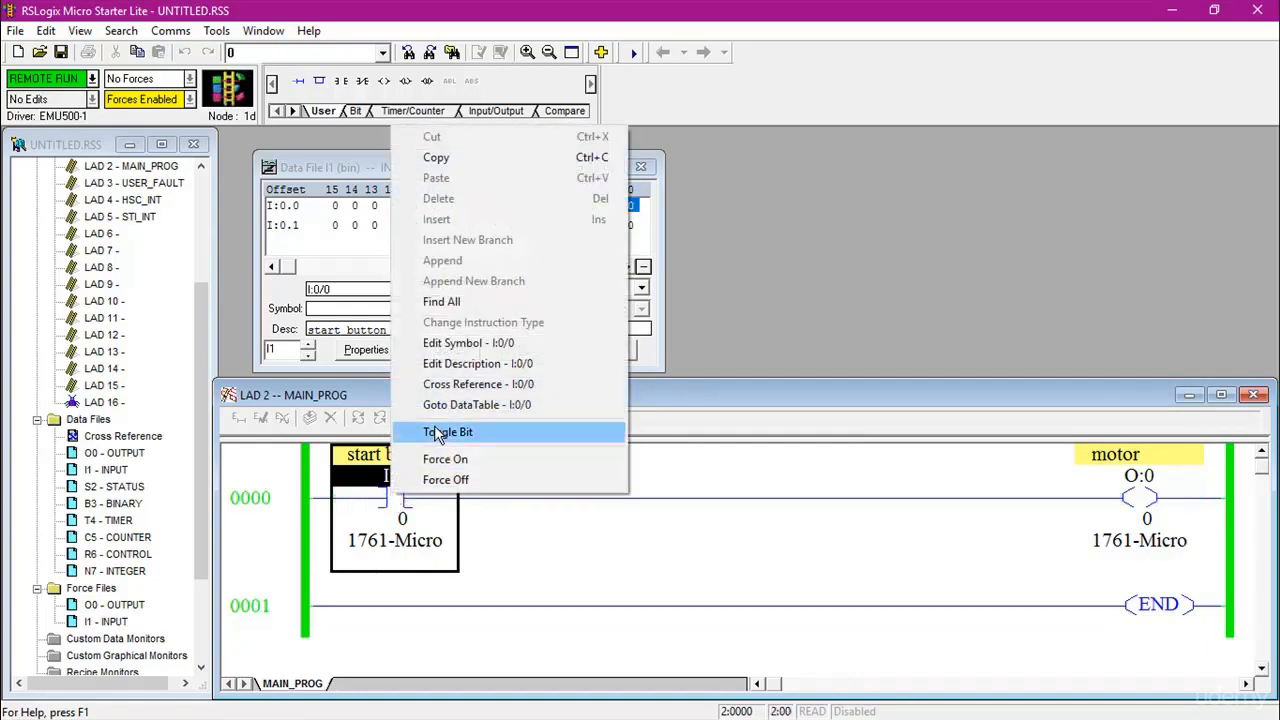
pyautogui.click(448, 431)
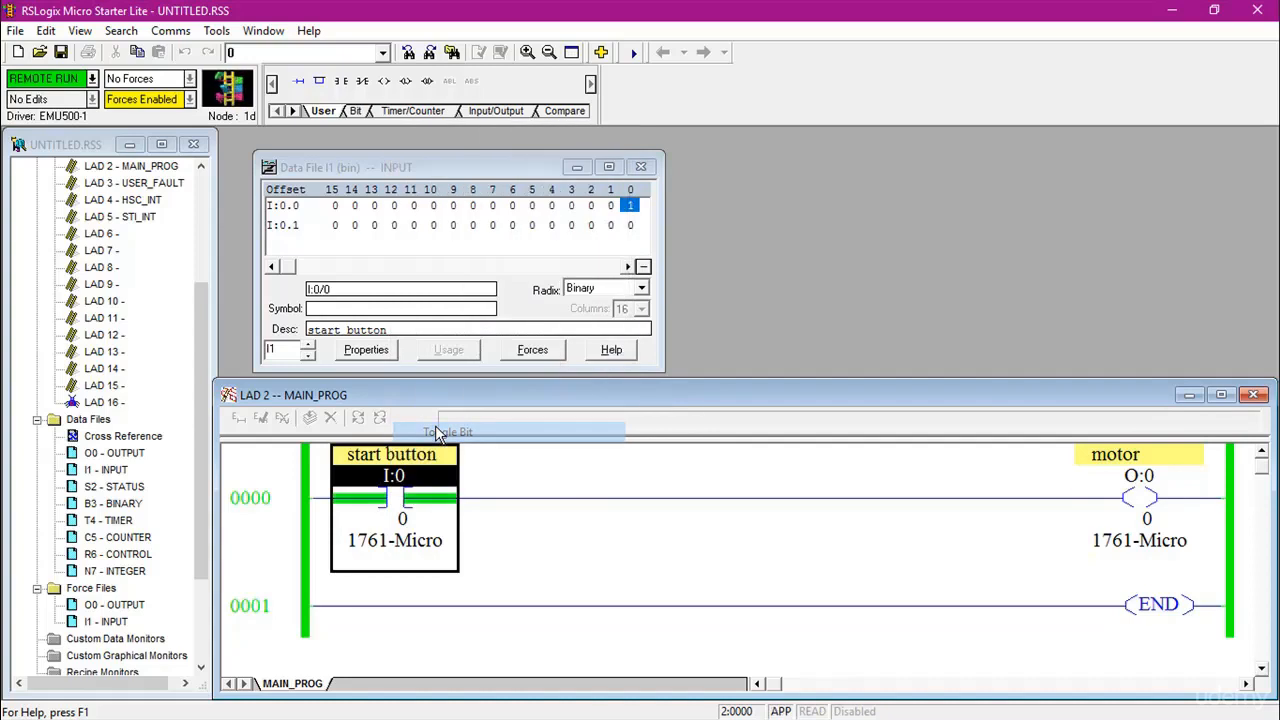
pyautogui.moveTo(435, 505)
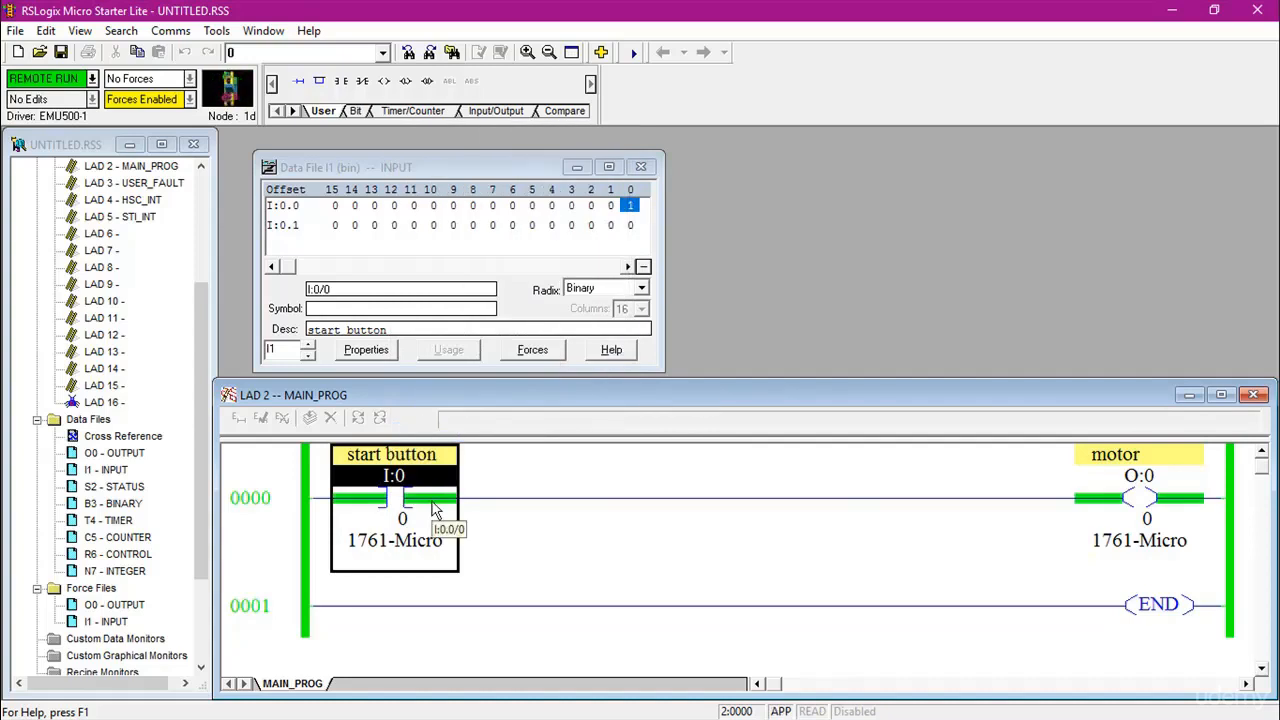
pyautogui.moveTo(435, 487)
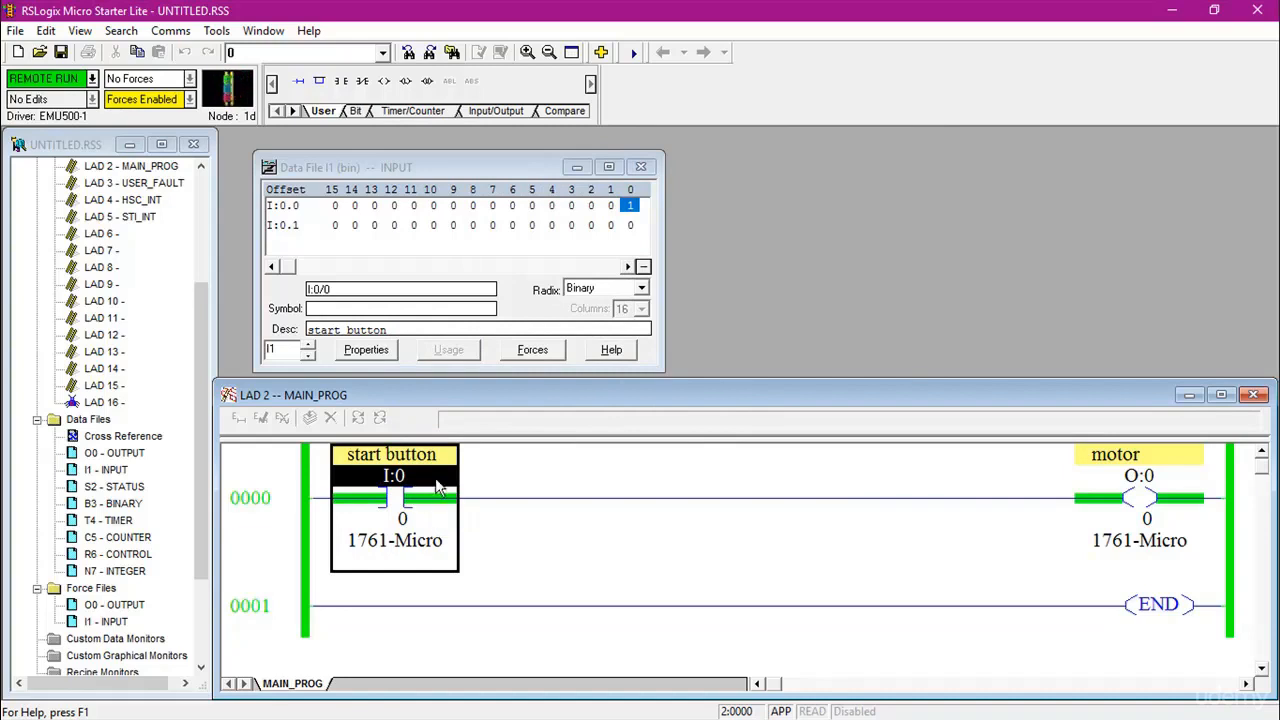